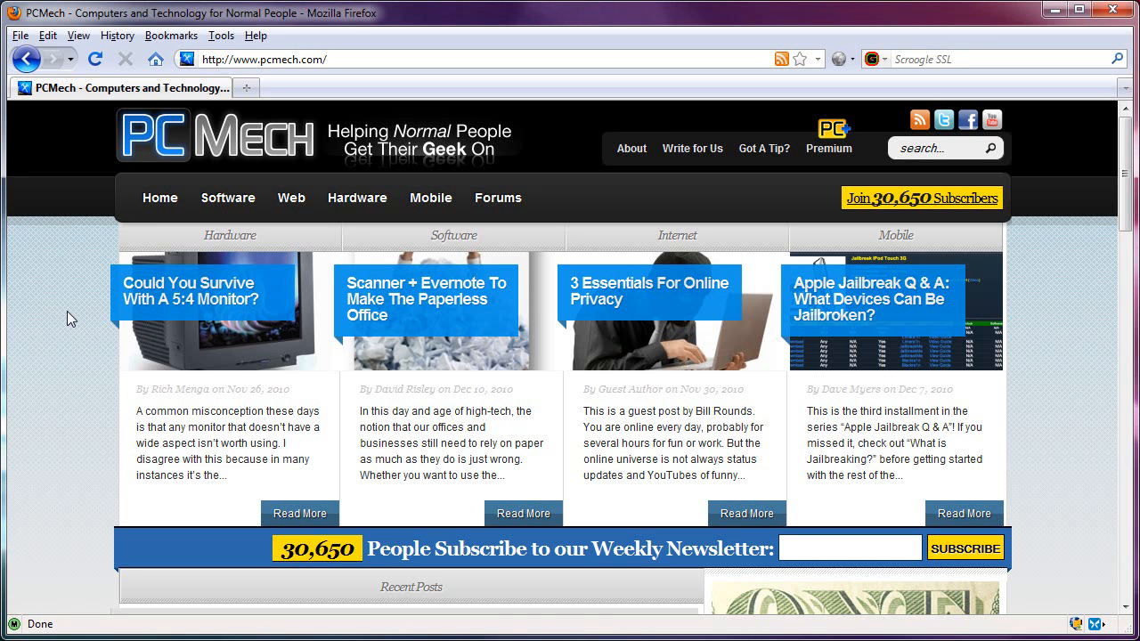
mouse_move(74, 337)
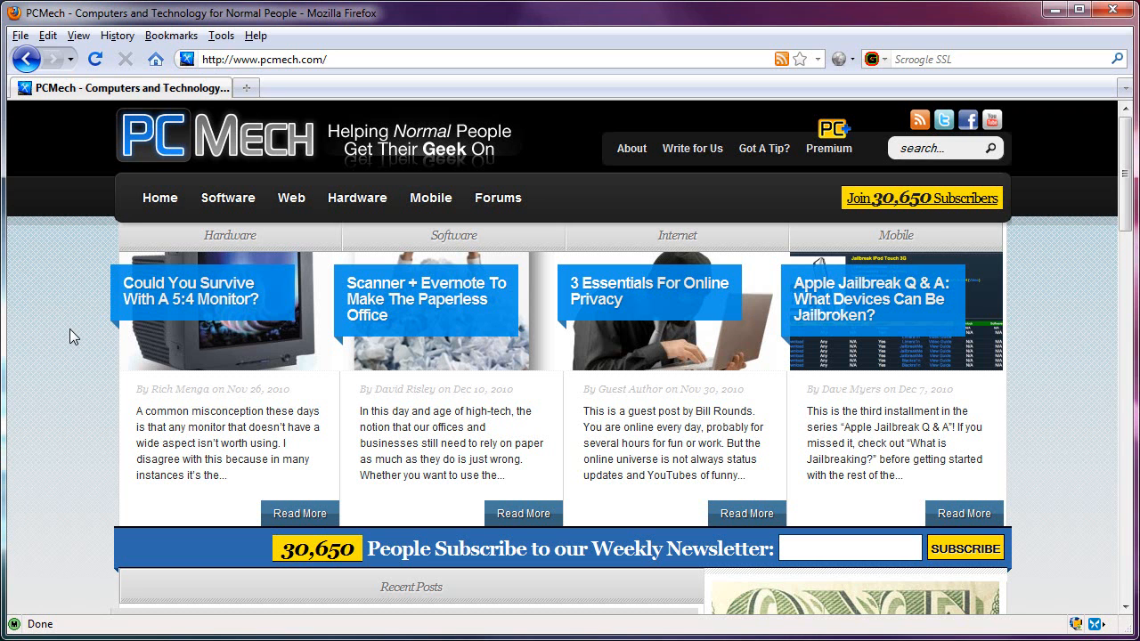
mouse_move(71, 301)
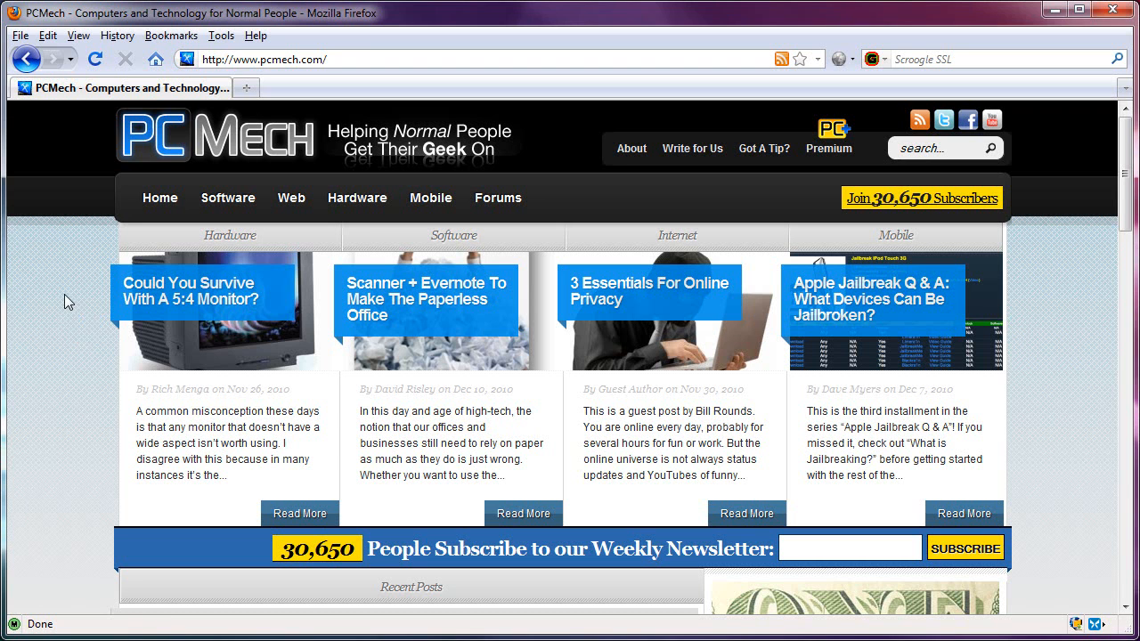
mouse_move(64, 349)
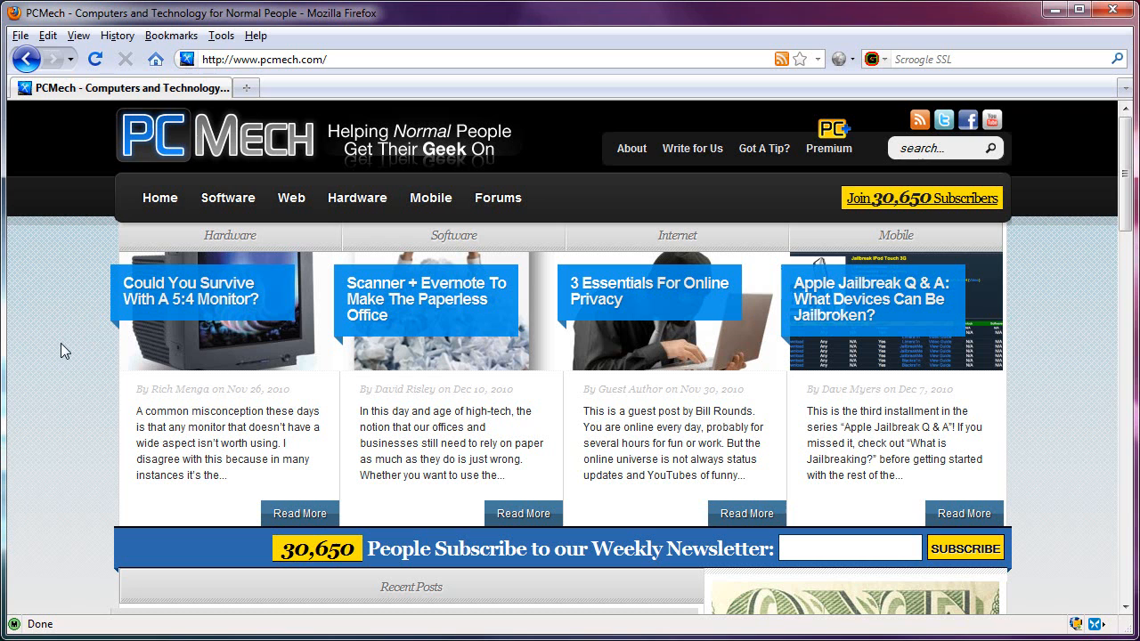
mouse_move(71, 292)
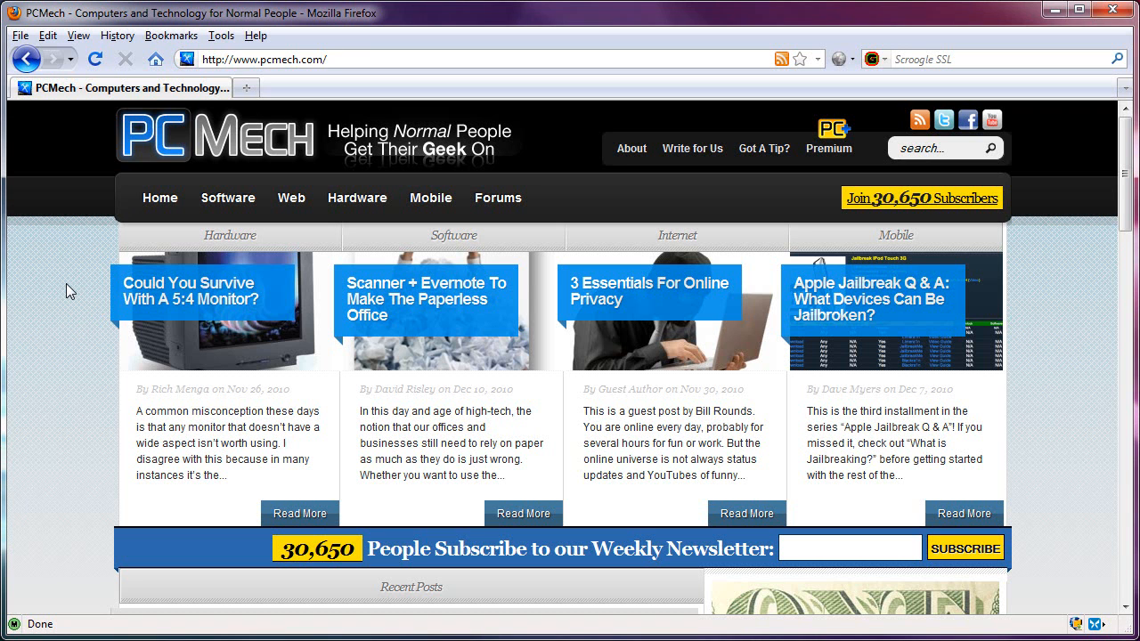
mouse_move(199, 59)
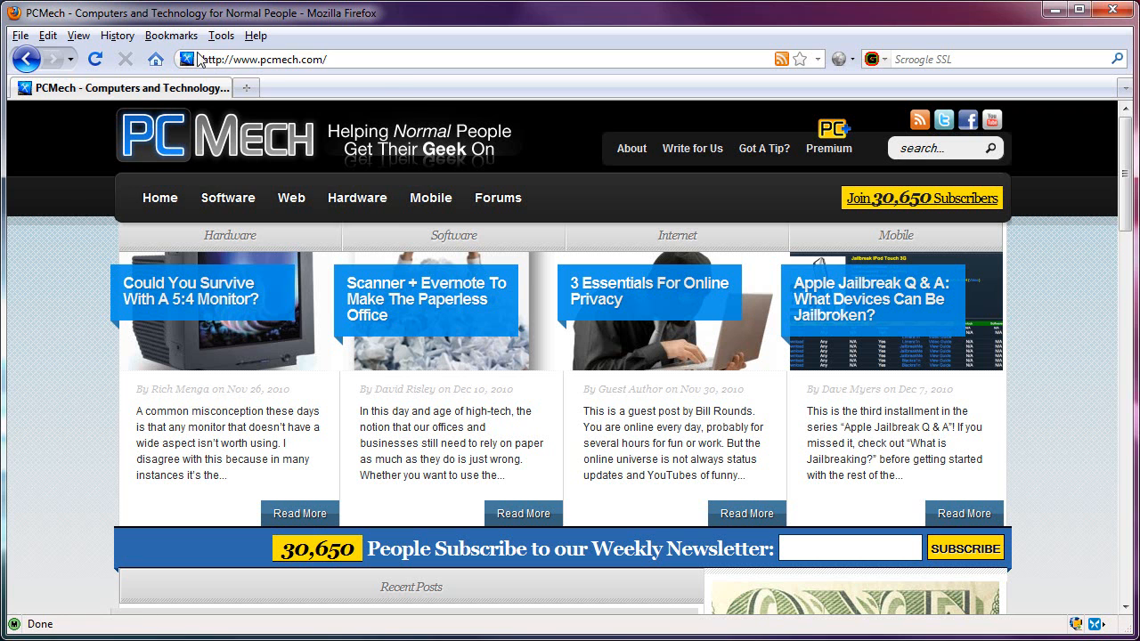
Show the Add-ons manager's Extensions list with QuickJava highlighted.
left_click(221, 36)
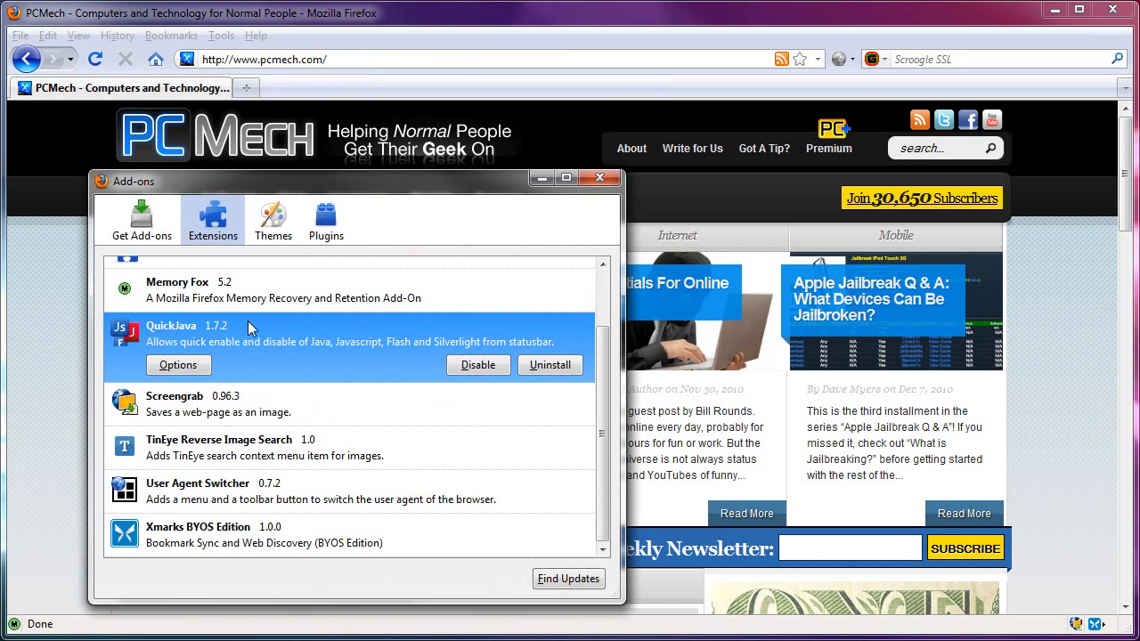
mouse_move(134, 337)
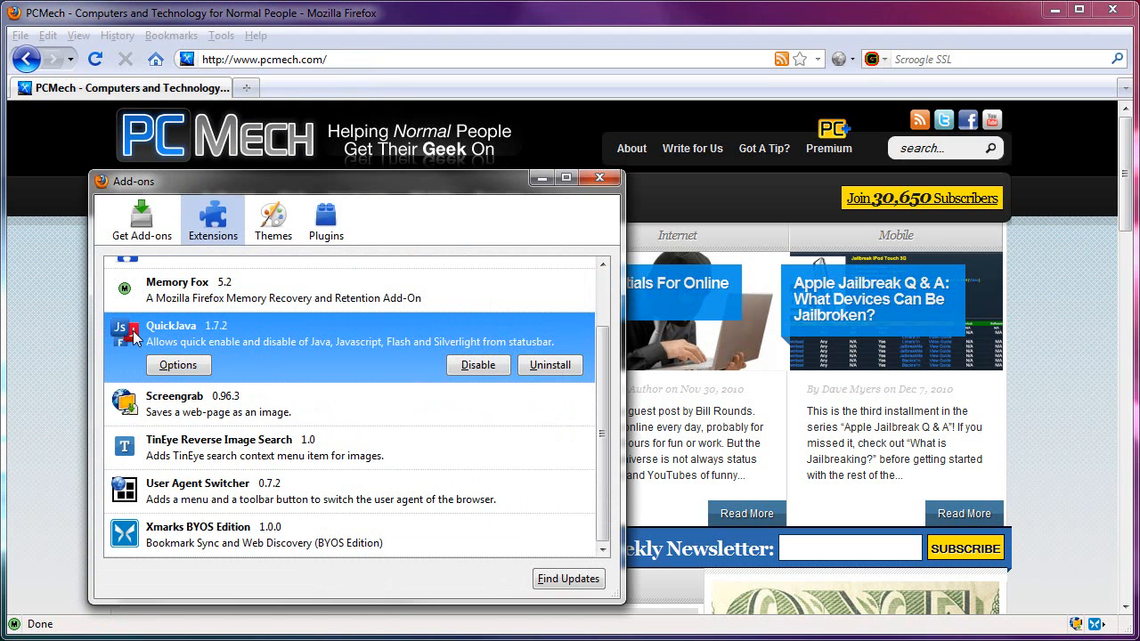
mouse_move(264, 356)
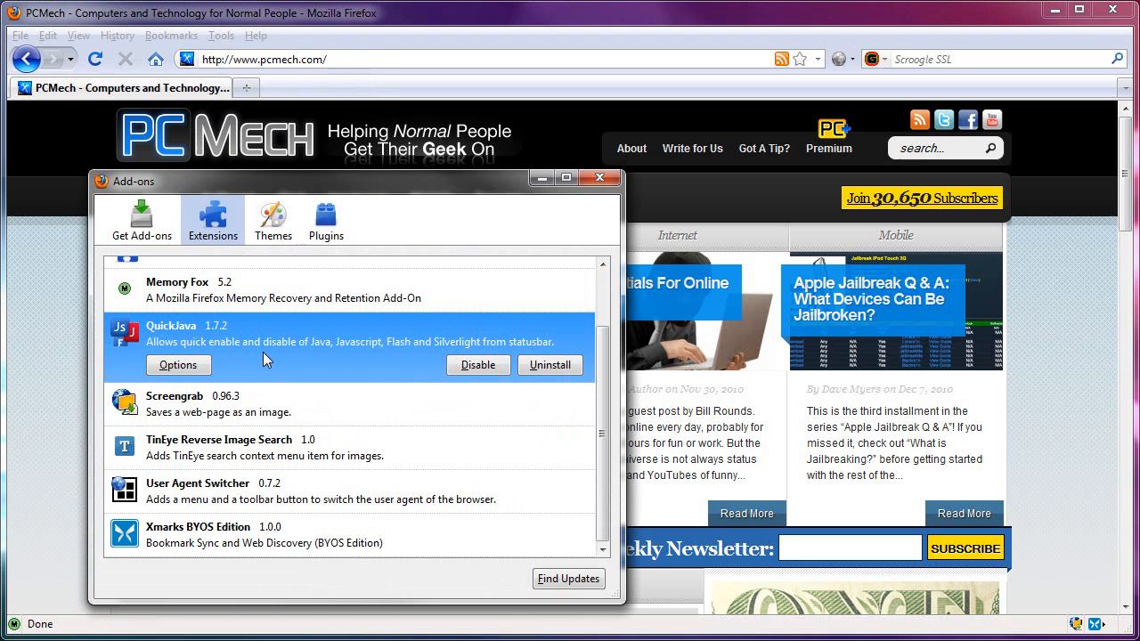
mouse_move(285, 360)
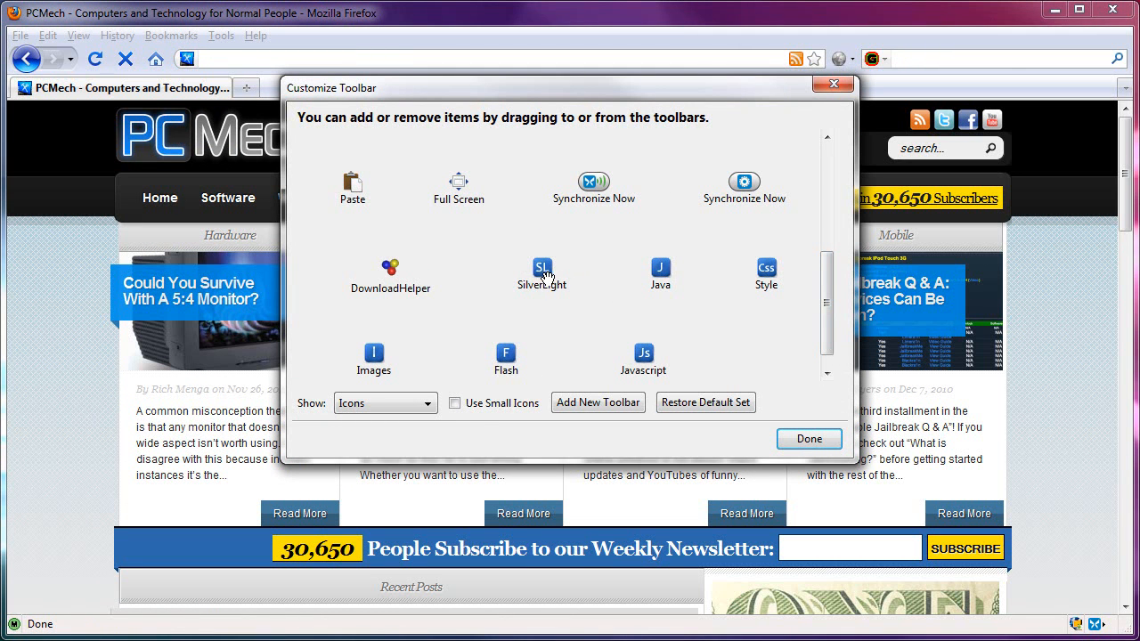
mouse_move(602, 342)
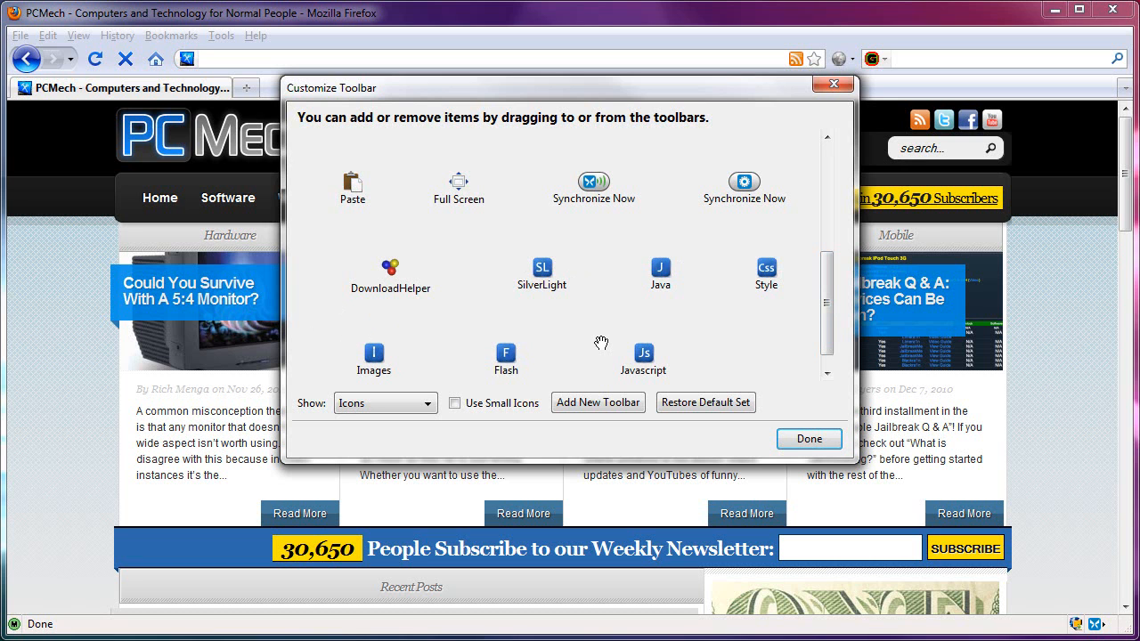
mouse_move(454, 303)
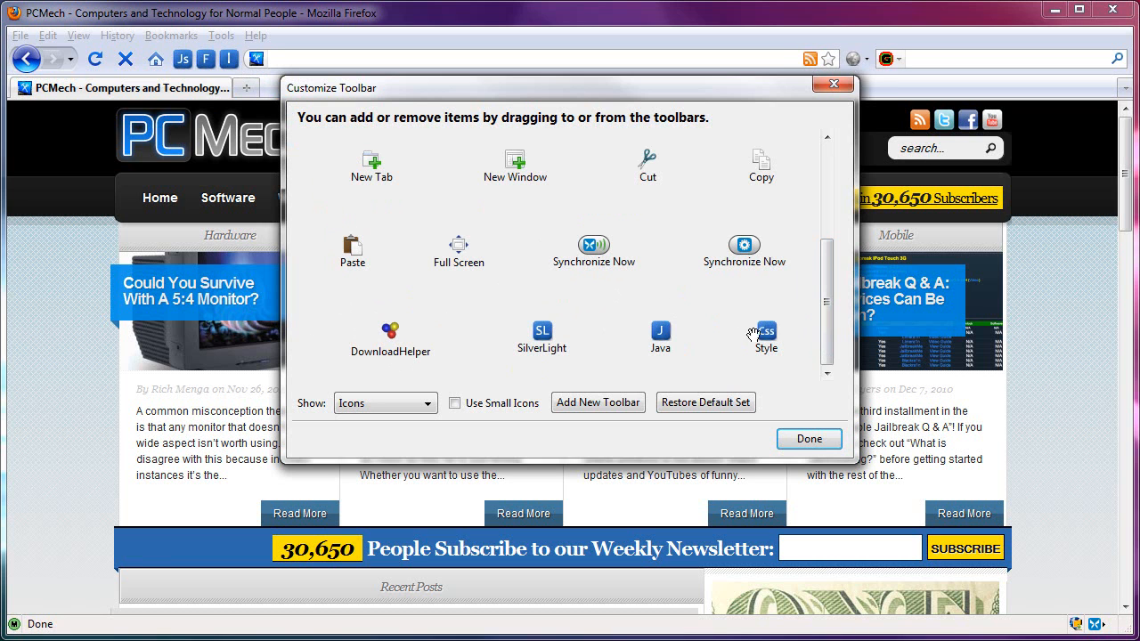
Drag the QuickJava Style (CSS) toggle onto the navigation toolbar and finish customizing.
left_click_drag(766, 335, 253, 61)
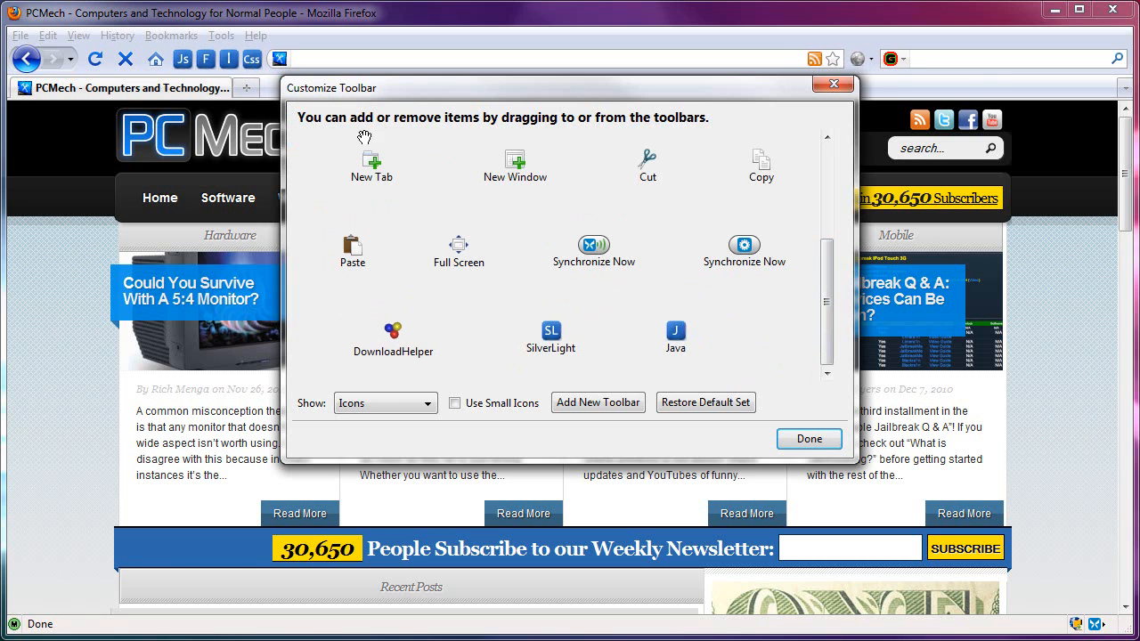
left_click(808, 438)
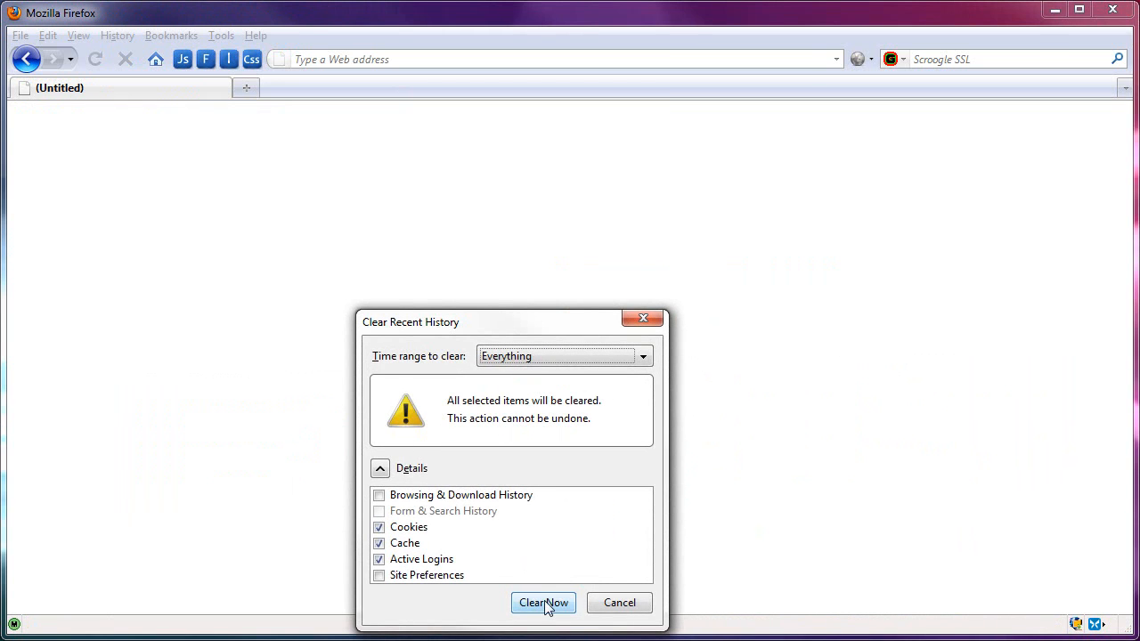
Clear cookies, cache and active logins, then switch off the Js, F and I toolbar toggles.
left_click(543, 602)
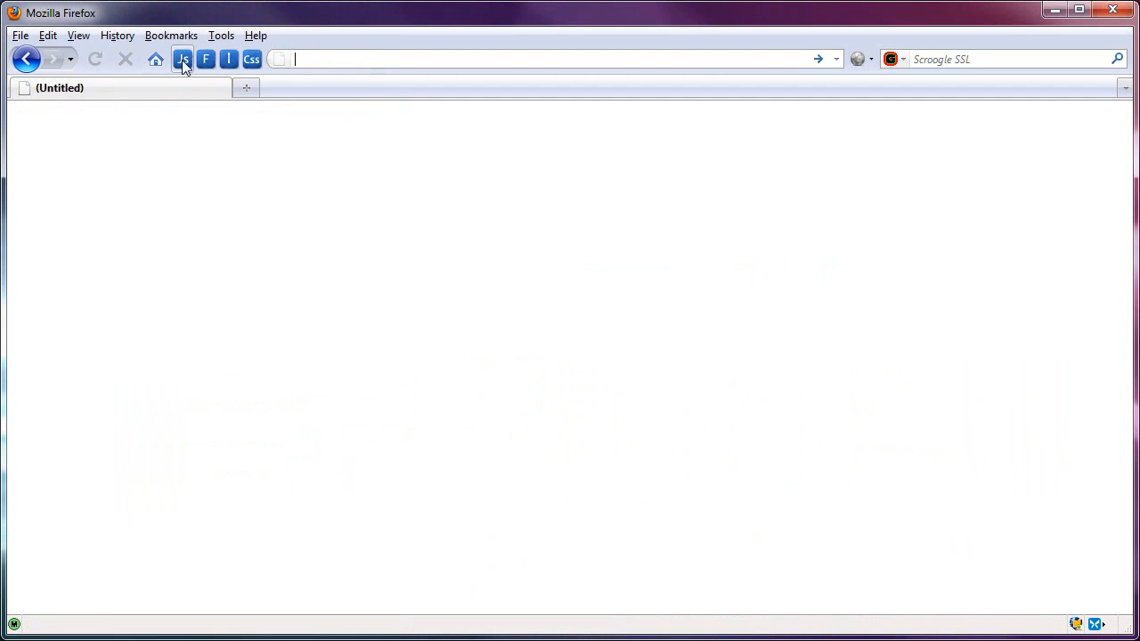
left_click(181, 59)
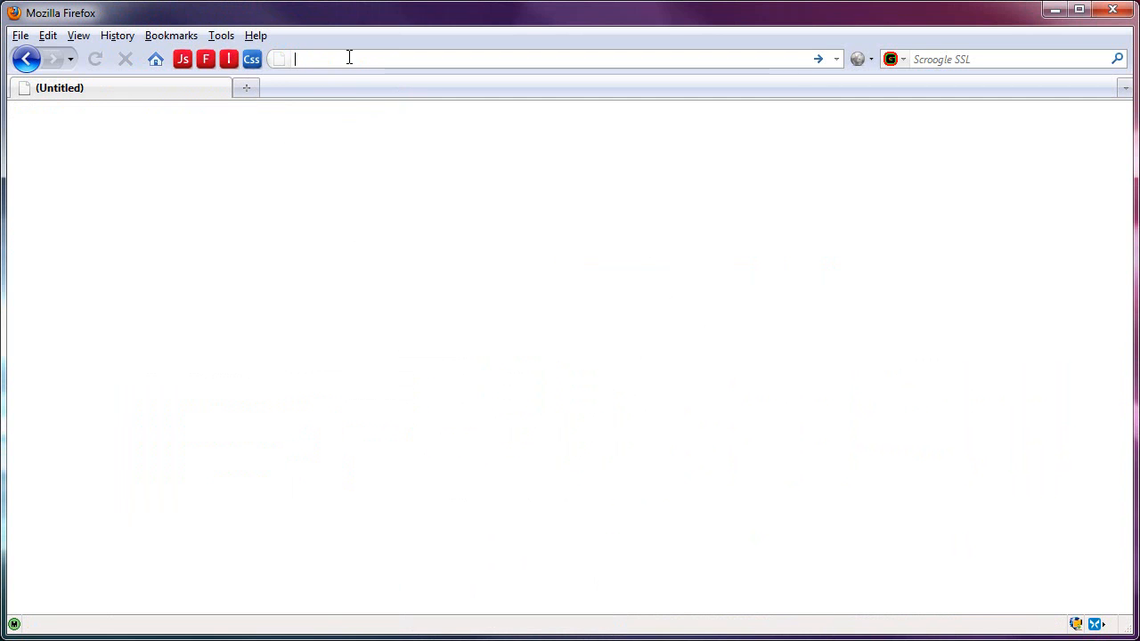
Load yahoo.com and scroll through its text-only homepage without pictures.
type("yahoo.com")
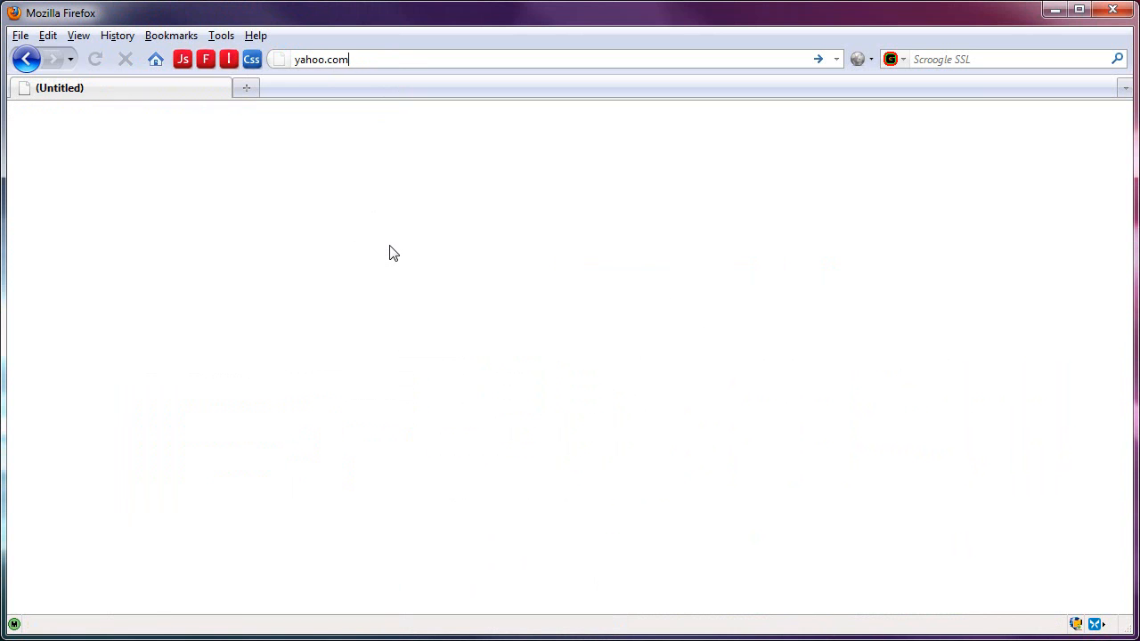
key("Return")
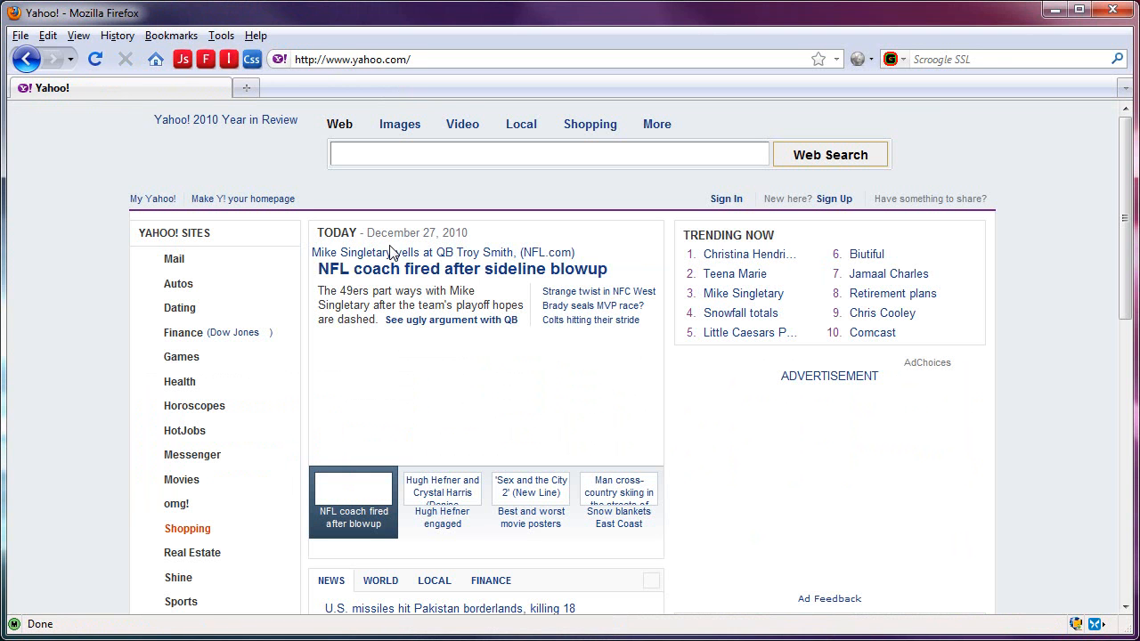
mouse_move(82, 378)
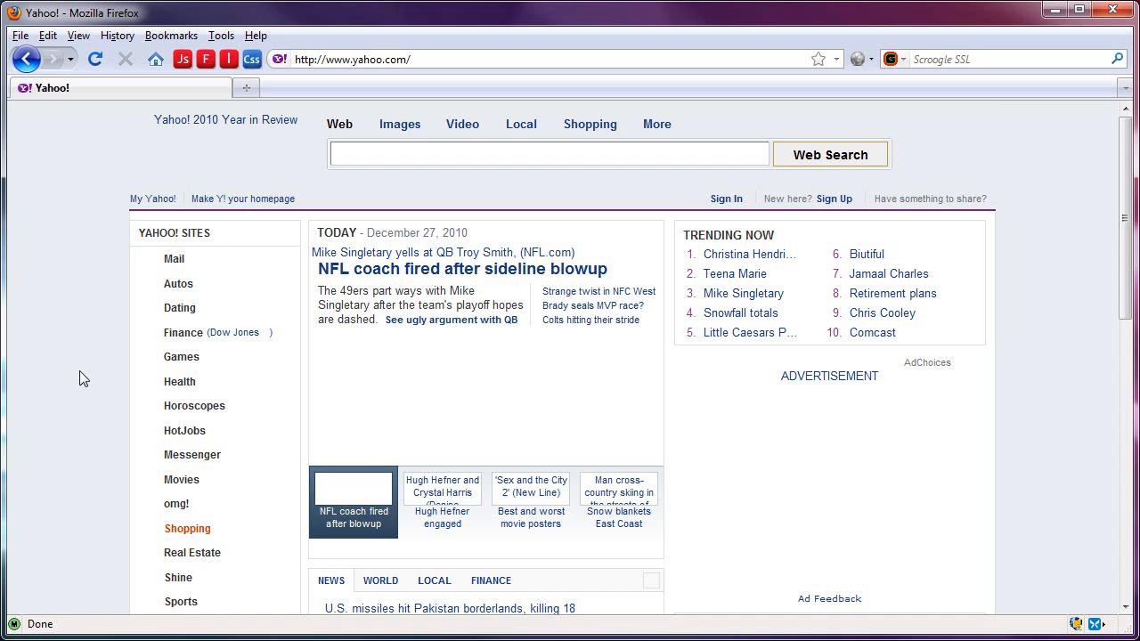
scroll("down", 3)
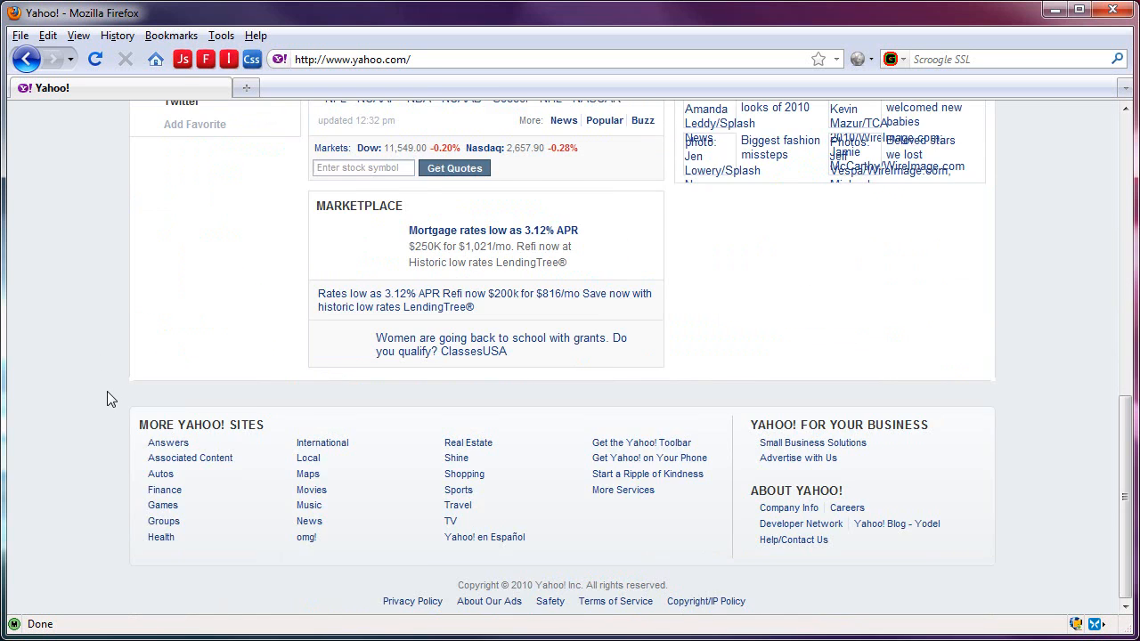
scroll("up", 3)
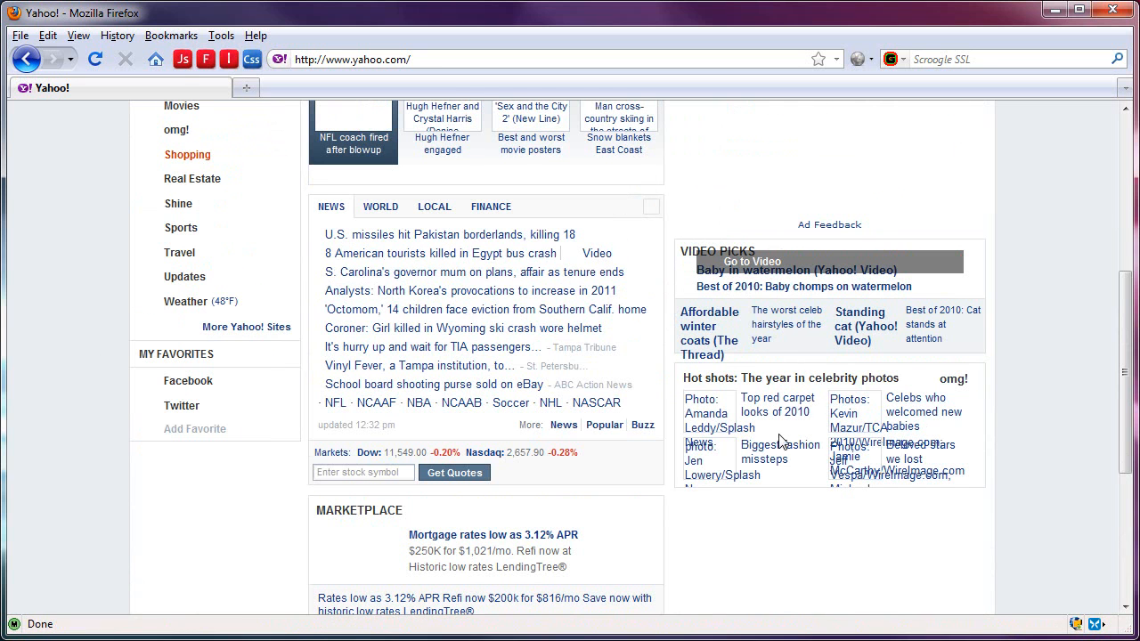
scroll("down", 3)
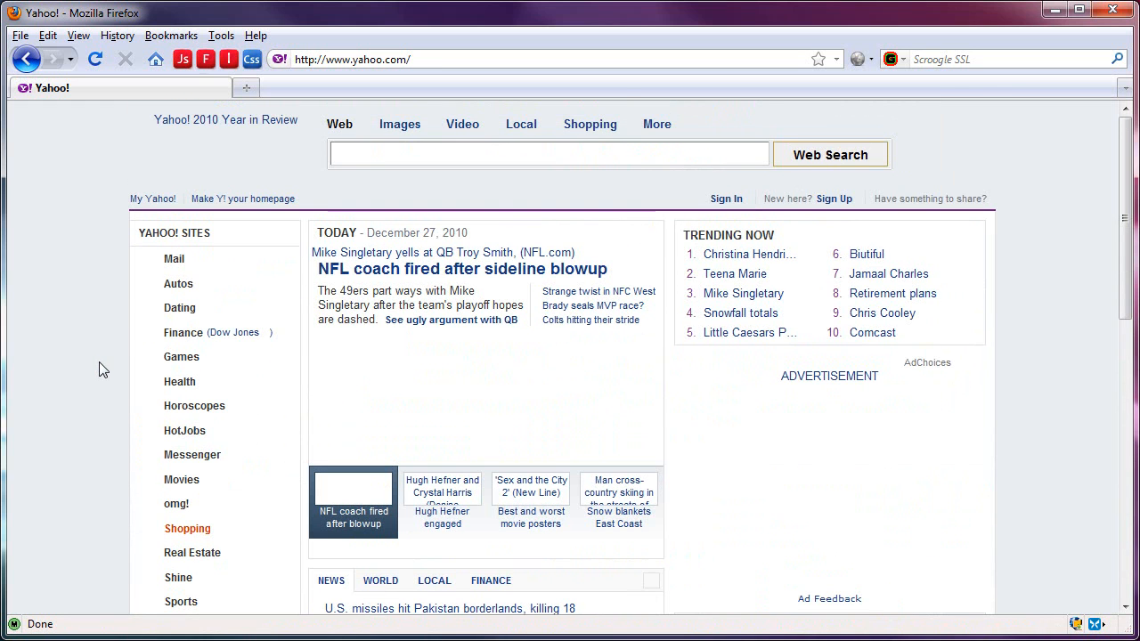
mouse_move(221, 36)
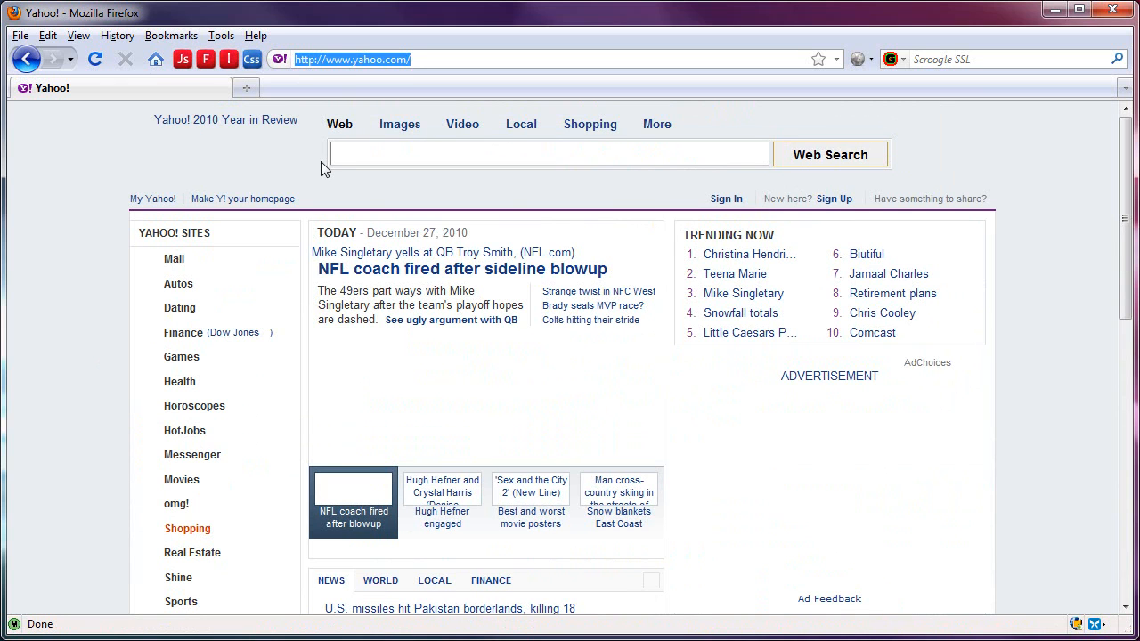
Go to mail.yahoo, enter the Yahoo ID 'richmenga' and continue to Mail Classic without JavaScript.
type("mail.yahoo")
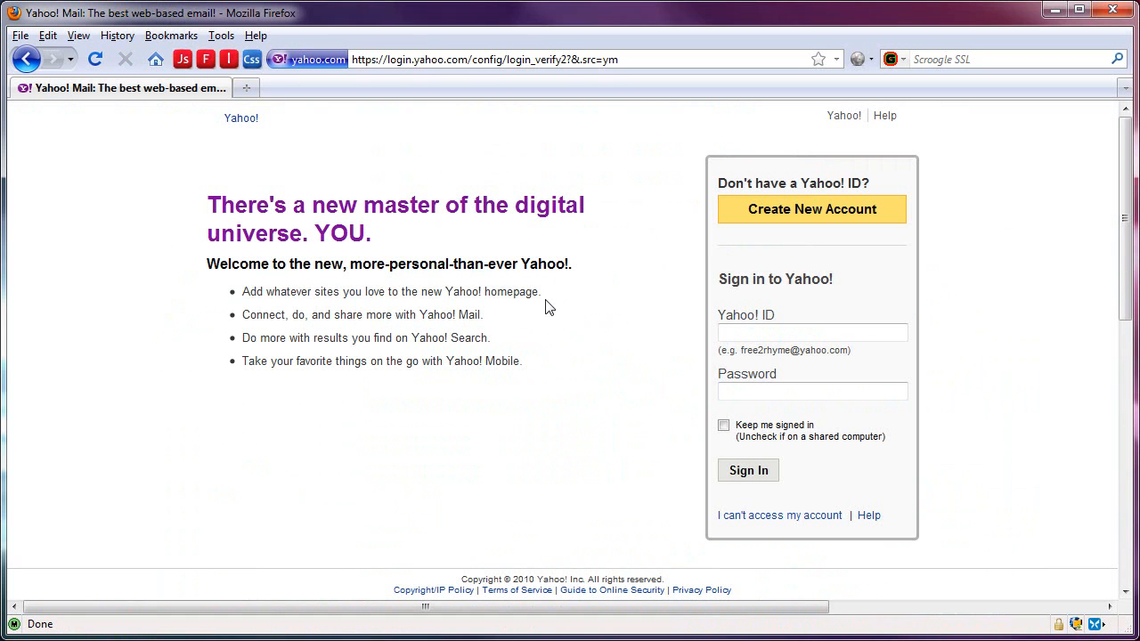
left_click(812, 333)
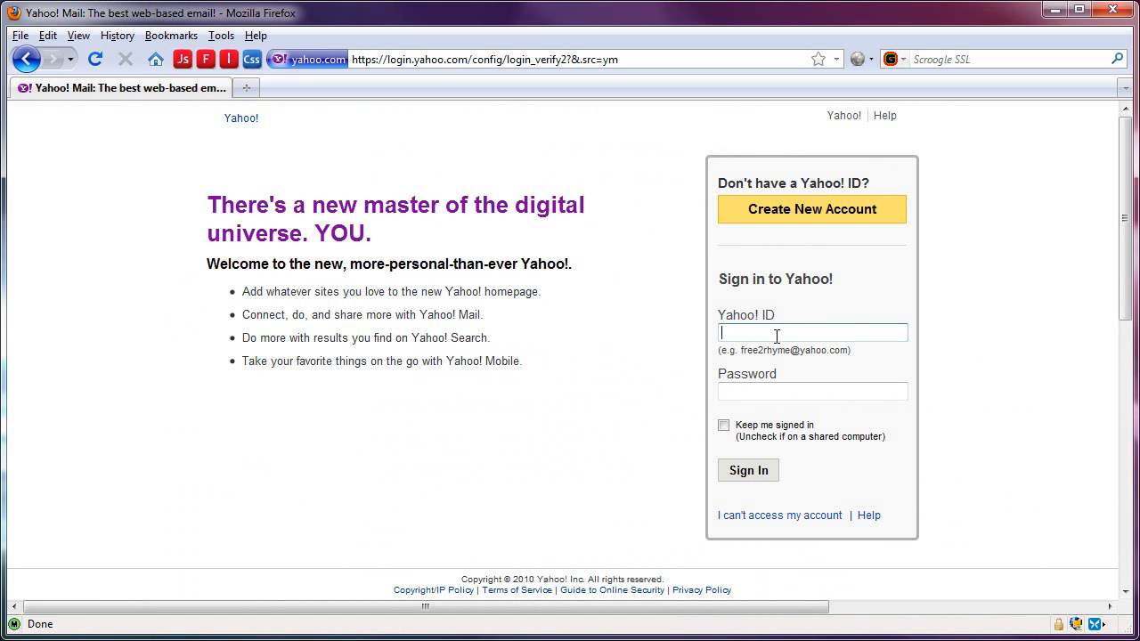
type("richmenga")
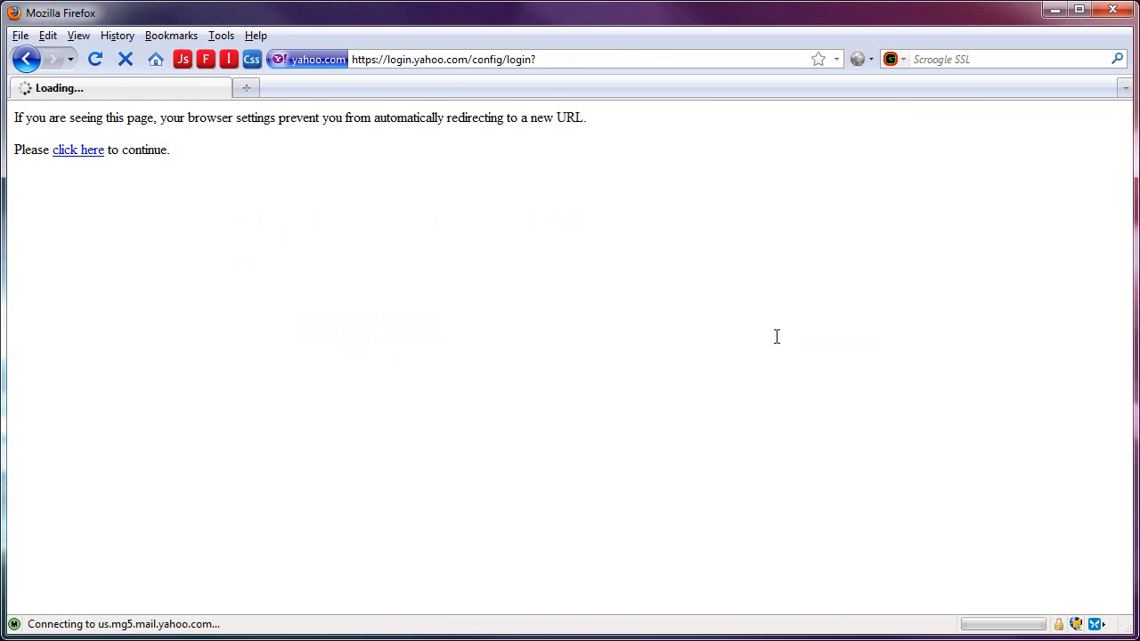
left_click(79, 150)
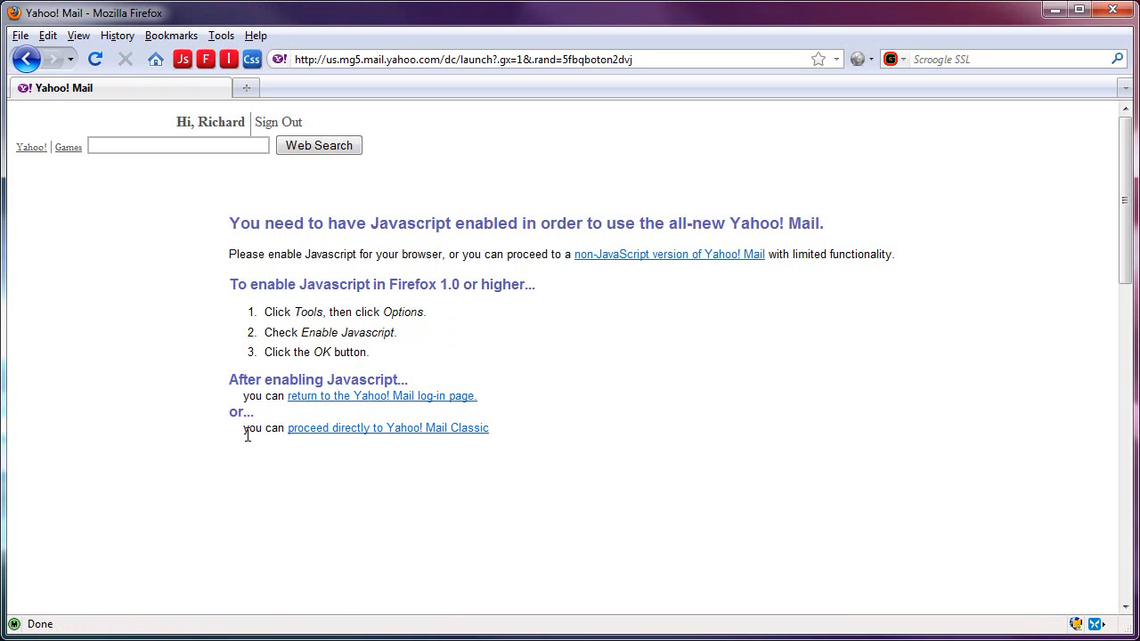
mouse_move(283, 433)
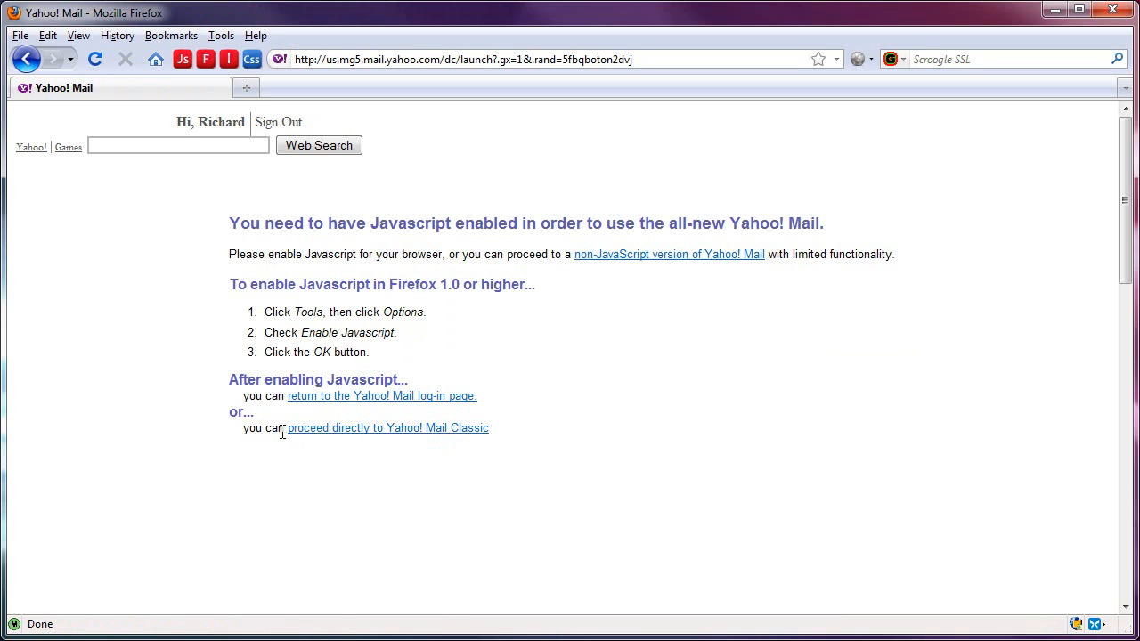
left_click(388, 427)
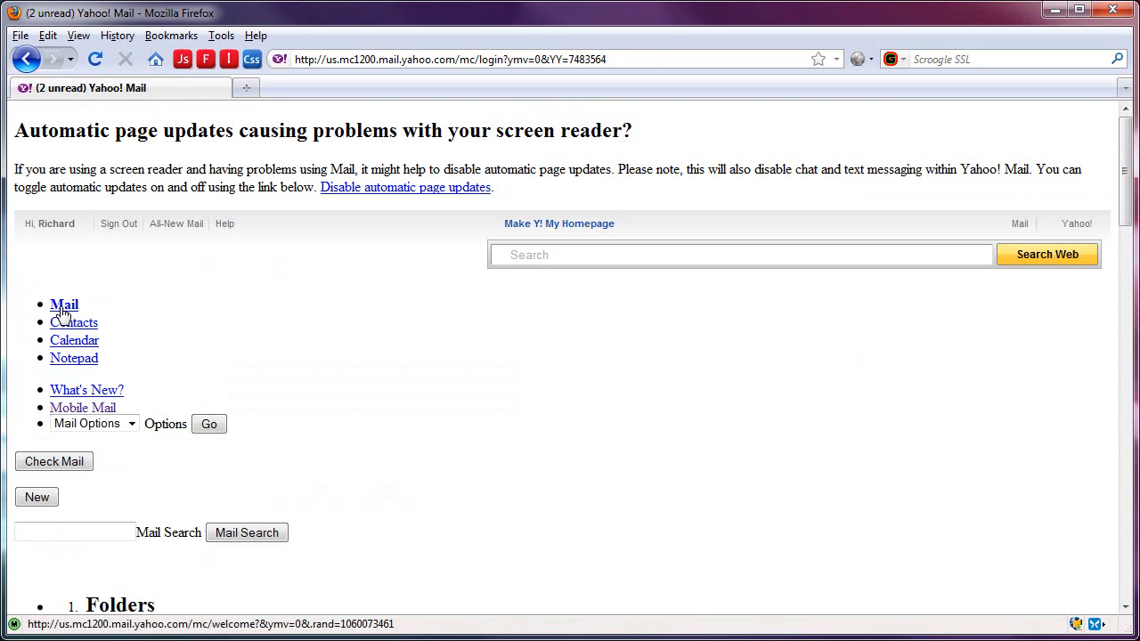
Open the Mail section of Yahoo Mail Classic, then select the address bar for another site.
left_click(64, 305)
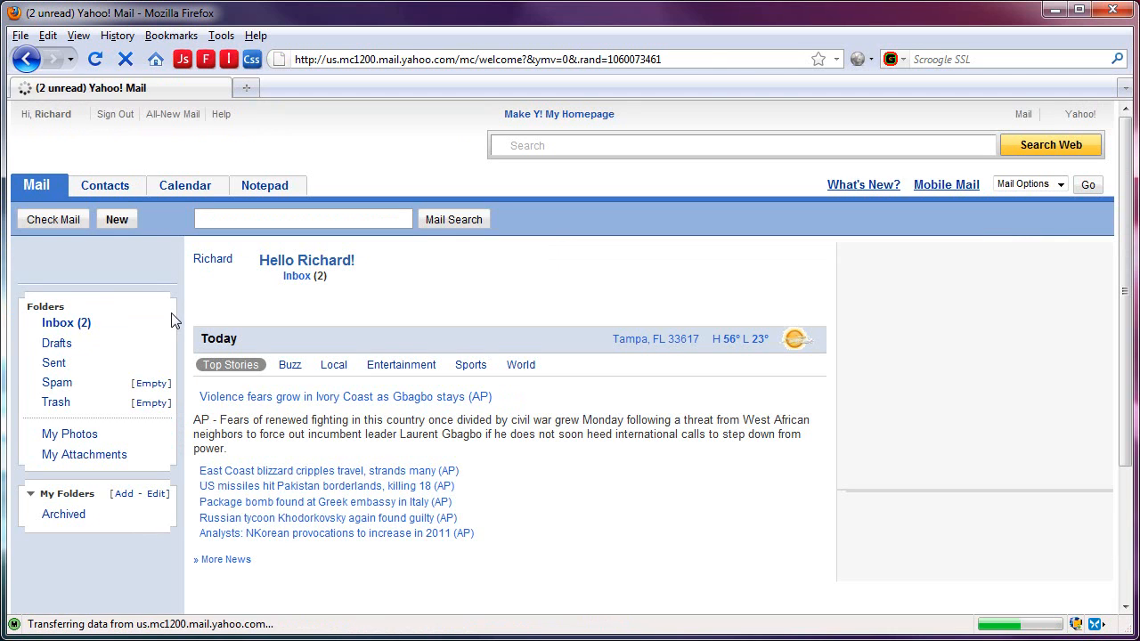
left_click(27, 59)
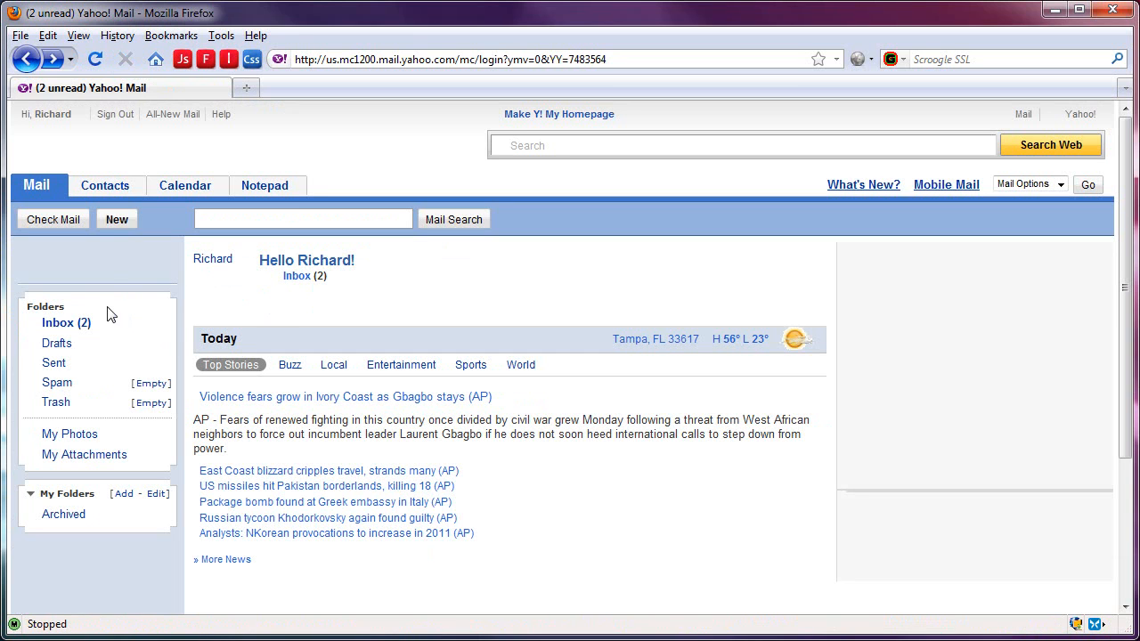
mouse_move(107, 274)
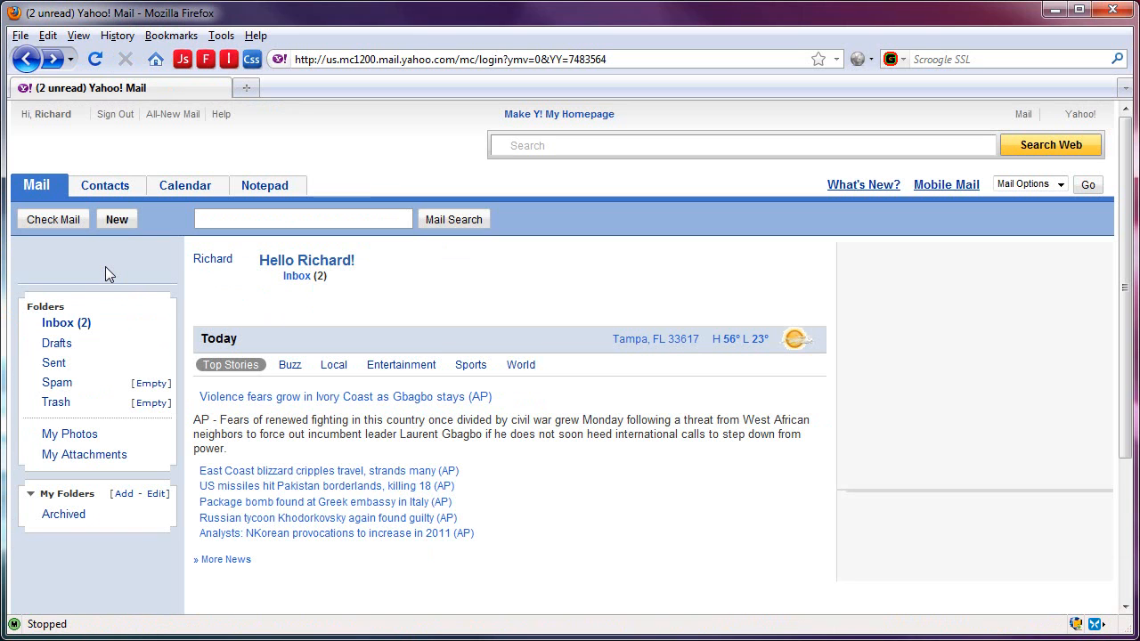
mouse_move(139, 257)
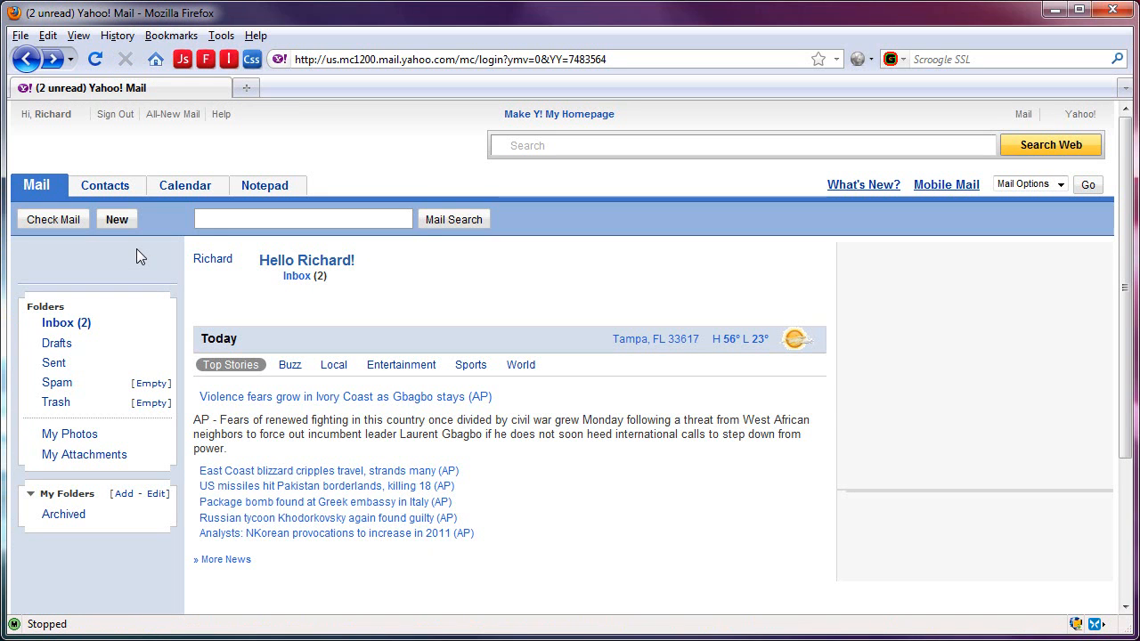
left_click(448, 59)
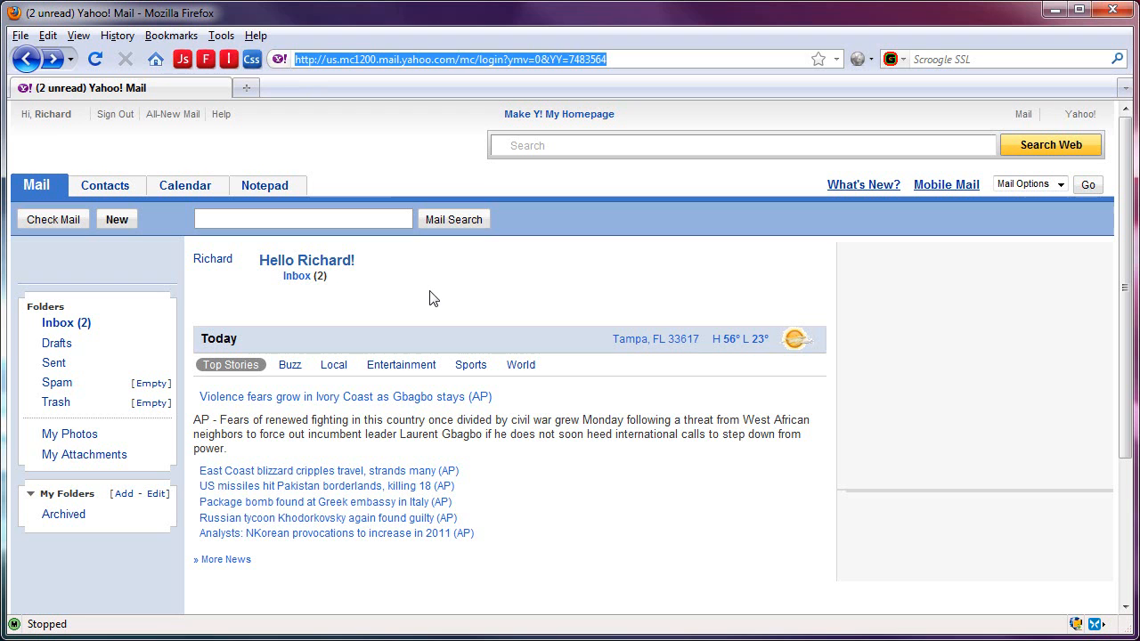
Load hotmail.com, which reports JavaScript is required to sign in.
type("hotmail.com")
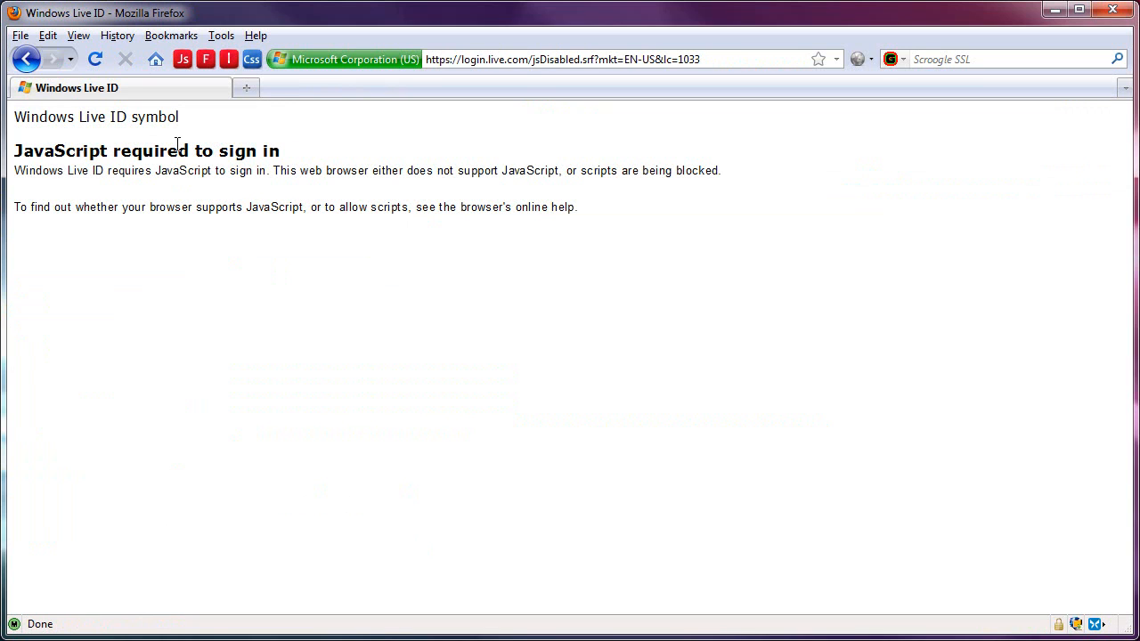
mouse_move(228, 257)
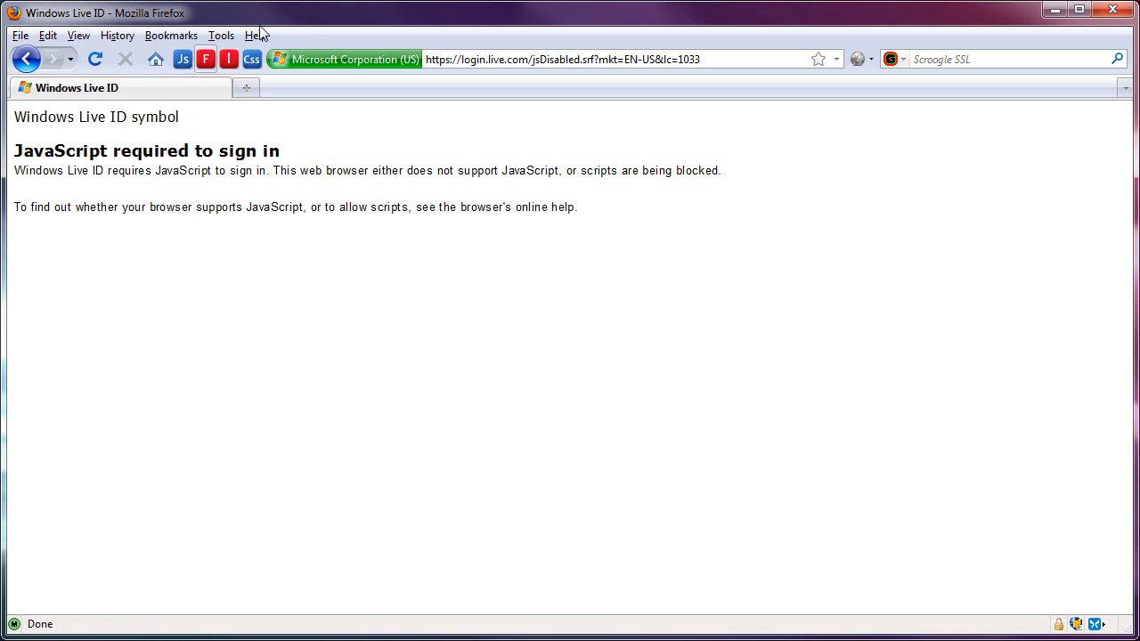
type("hot")
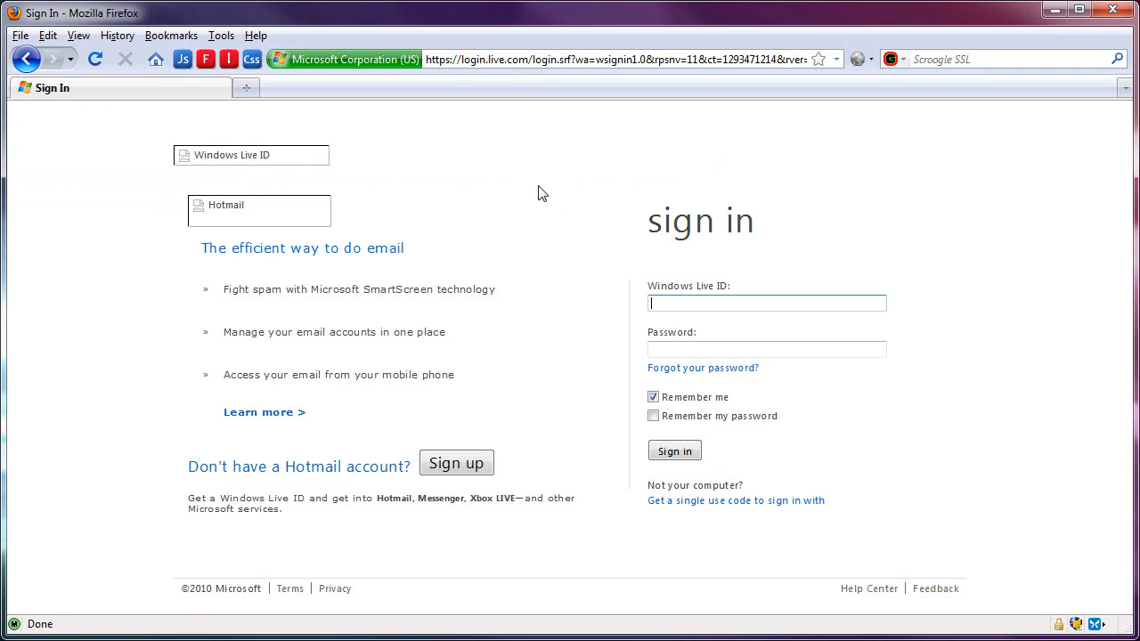
mouse_move(82, 265)
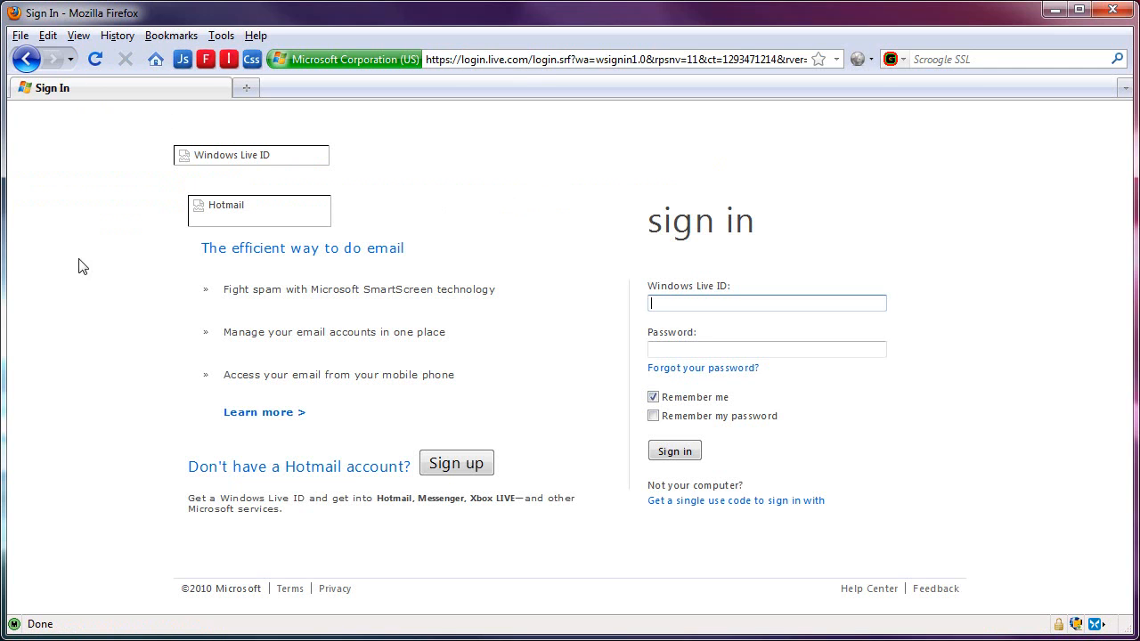
mouse_move(99, 272)
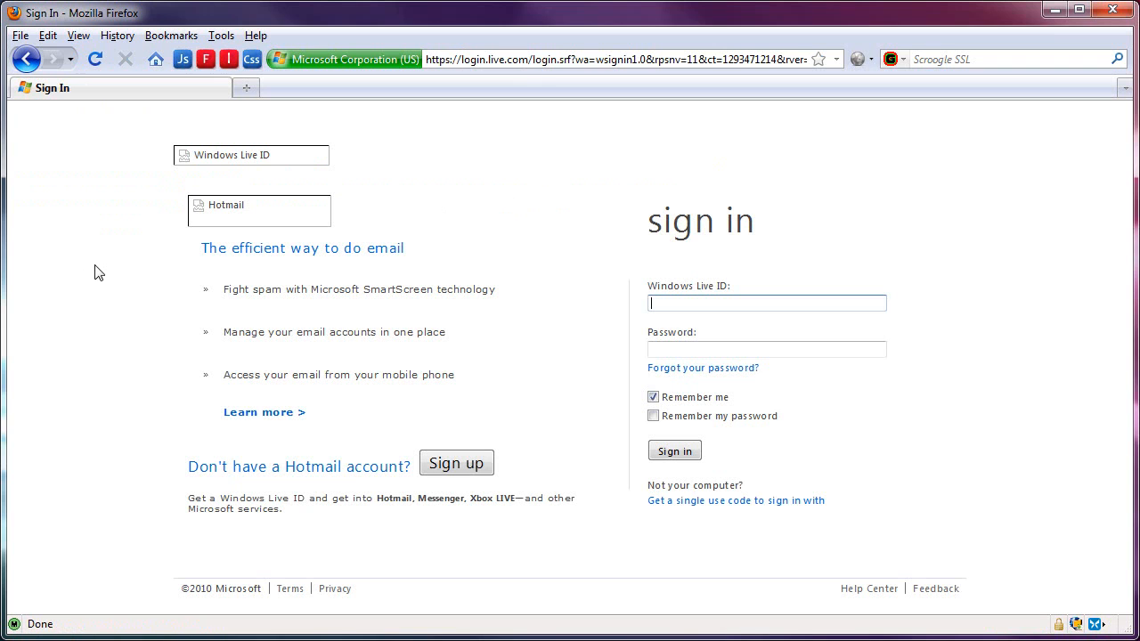
mouse_move(377, 328)
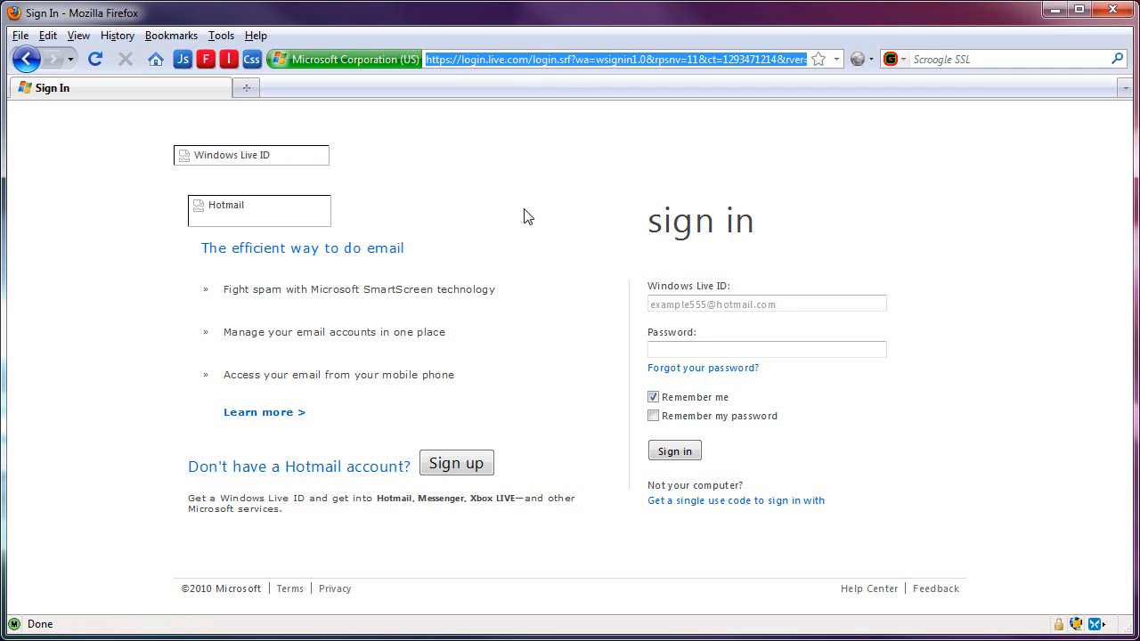
Enter 'blizz' in the address bar to head to the Blizzard site.
type("blizzard.com/en-us/")
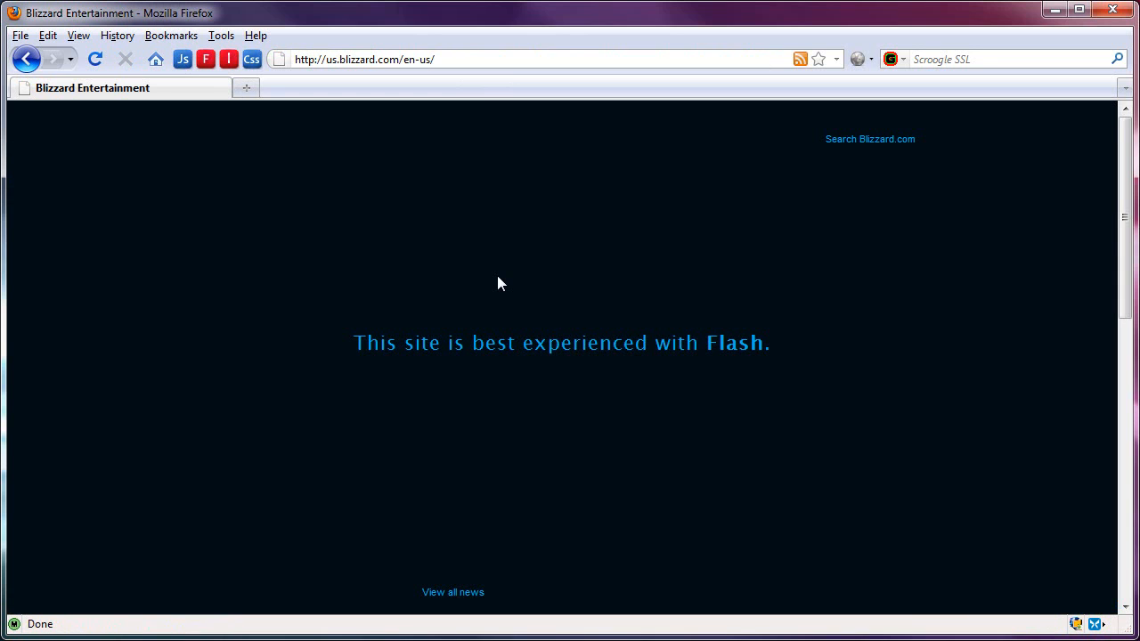
mouse_move(406, 349)
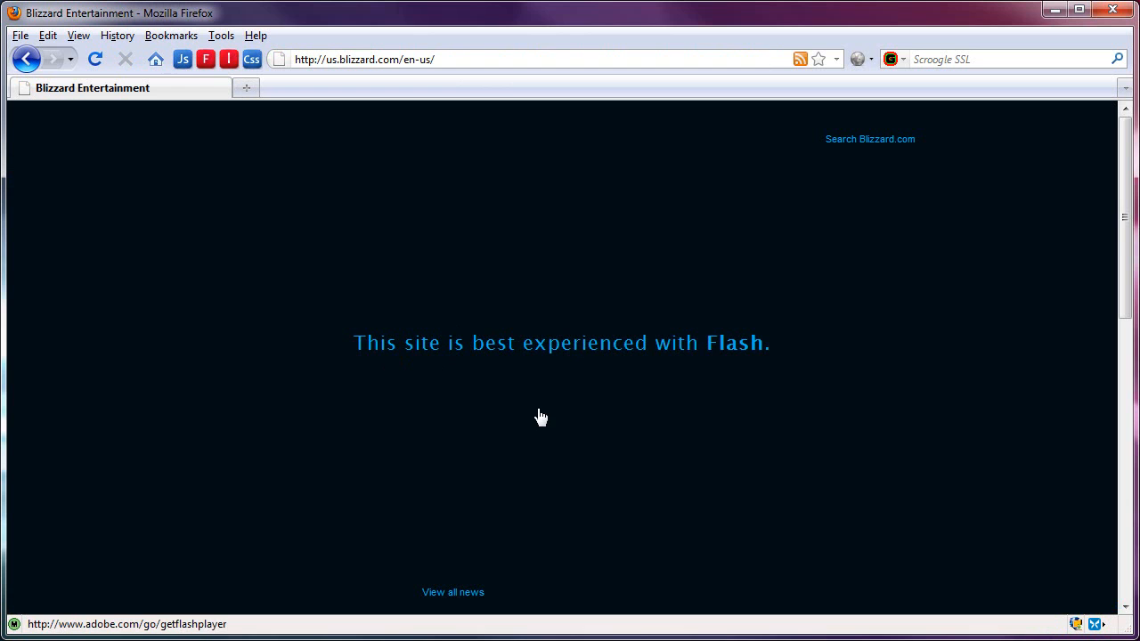
Scroll the unstyled Blizzard page, then enter yahoo.com in the address bar.
scroll("down", 3)
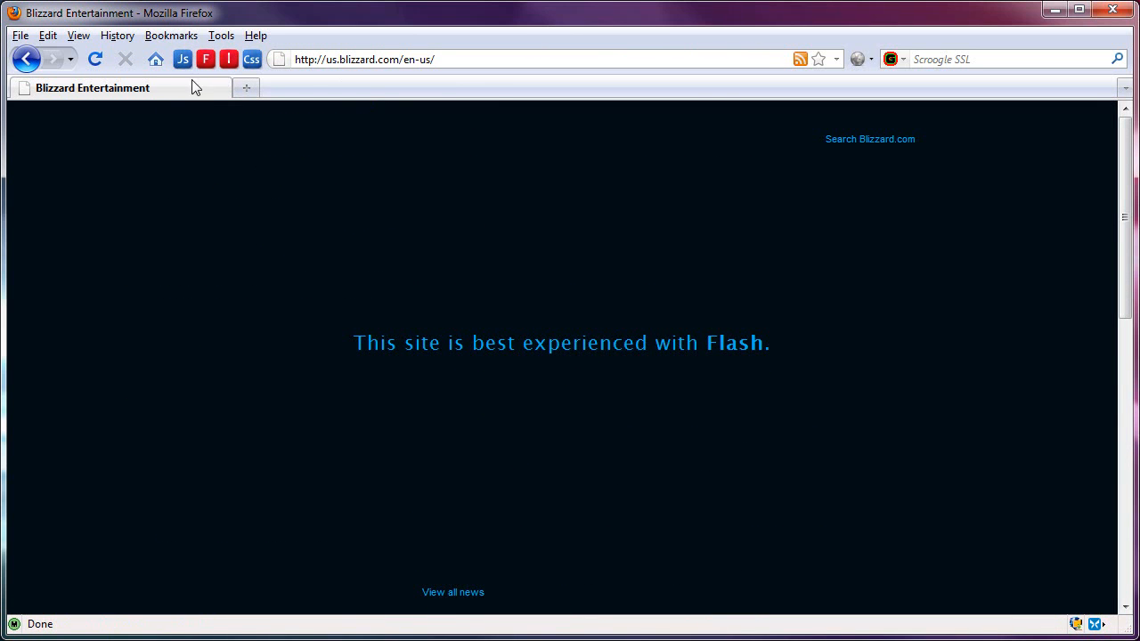
mouse_move(223, 121)
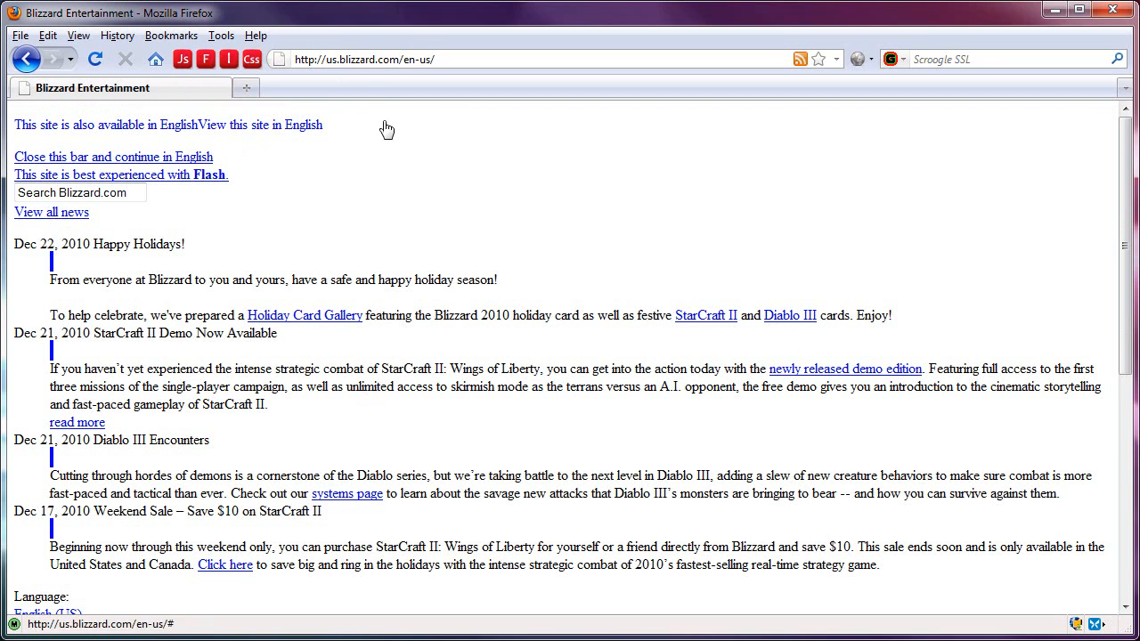
type("yahoo.com/")
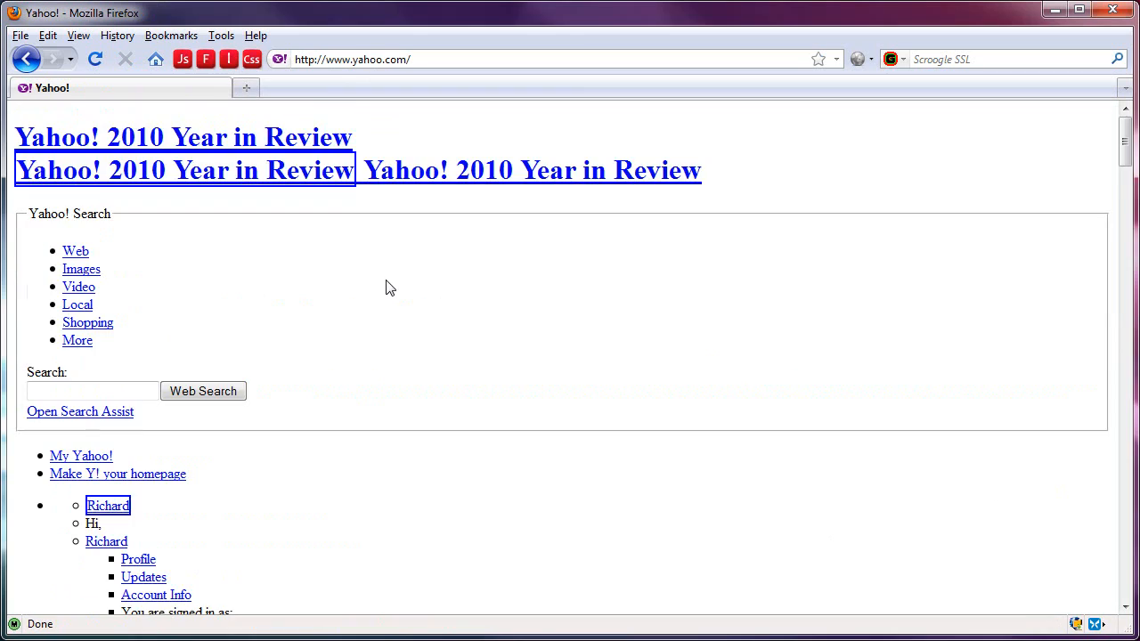
Scroll the unstyled Yahoo page, then go to pcmech.com shown as plain text and links.
scroll("down", 3)
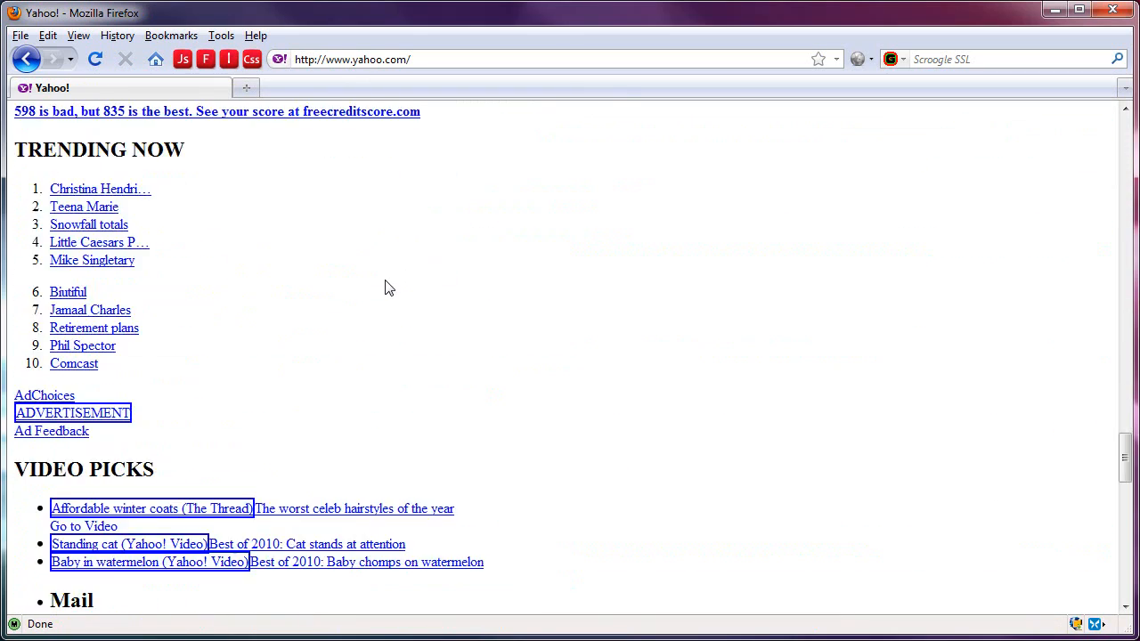
scroll("down", 3)
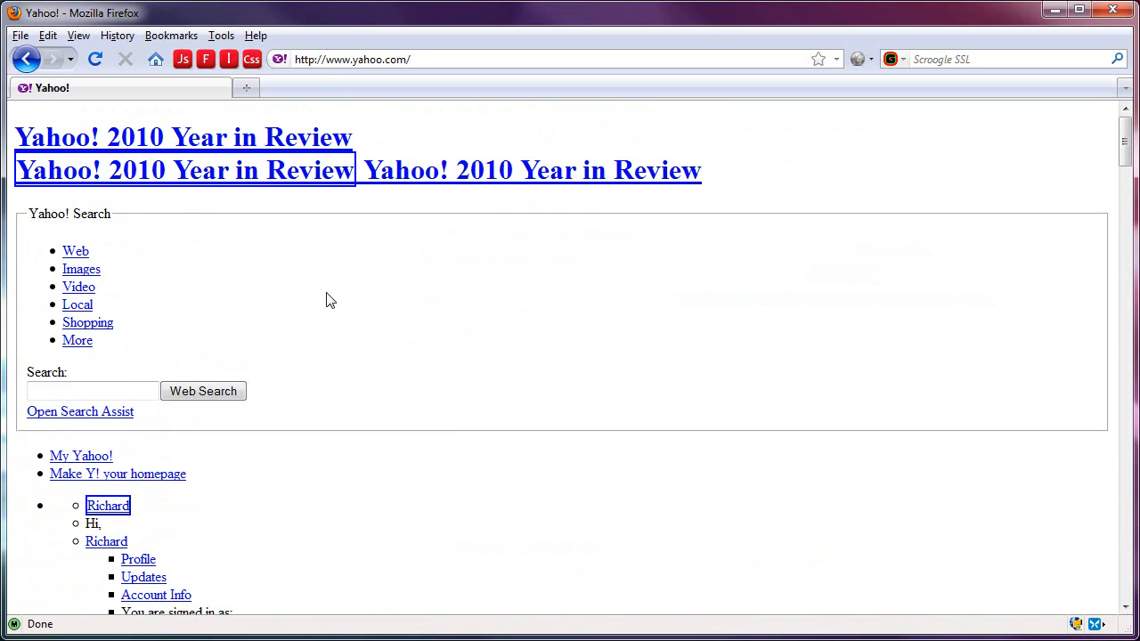
type("pcmecf.co")
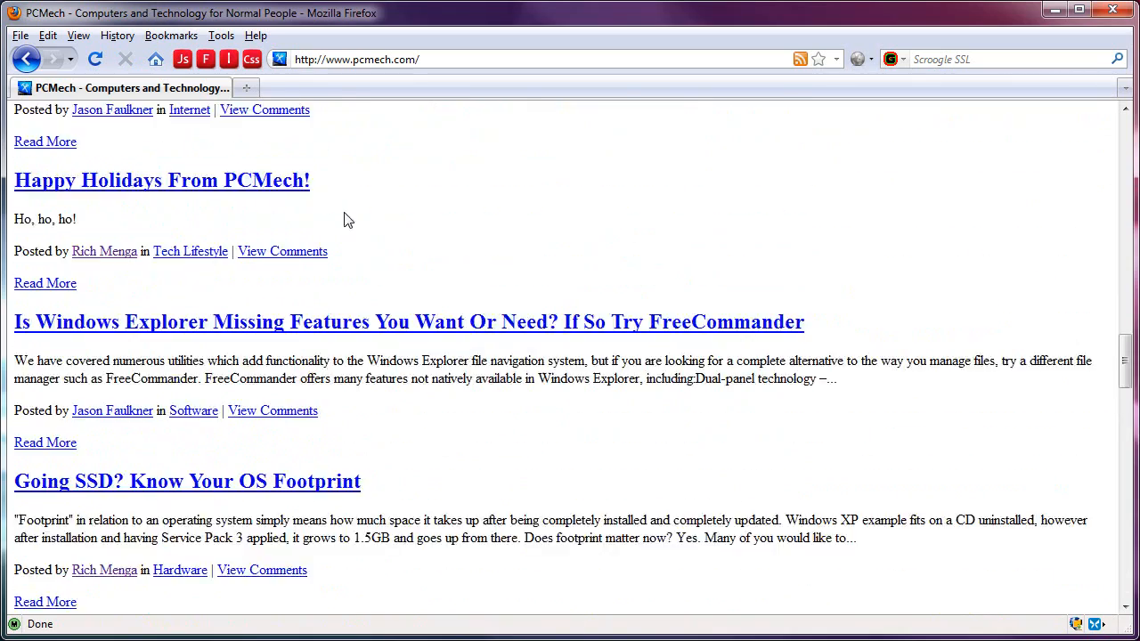
scroll("up", 3)
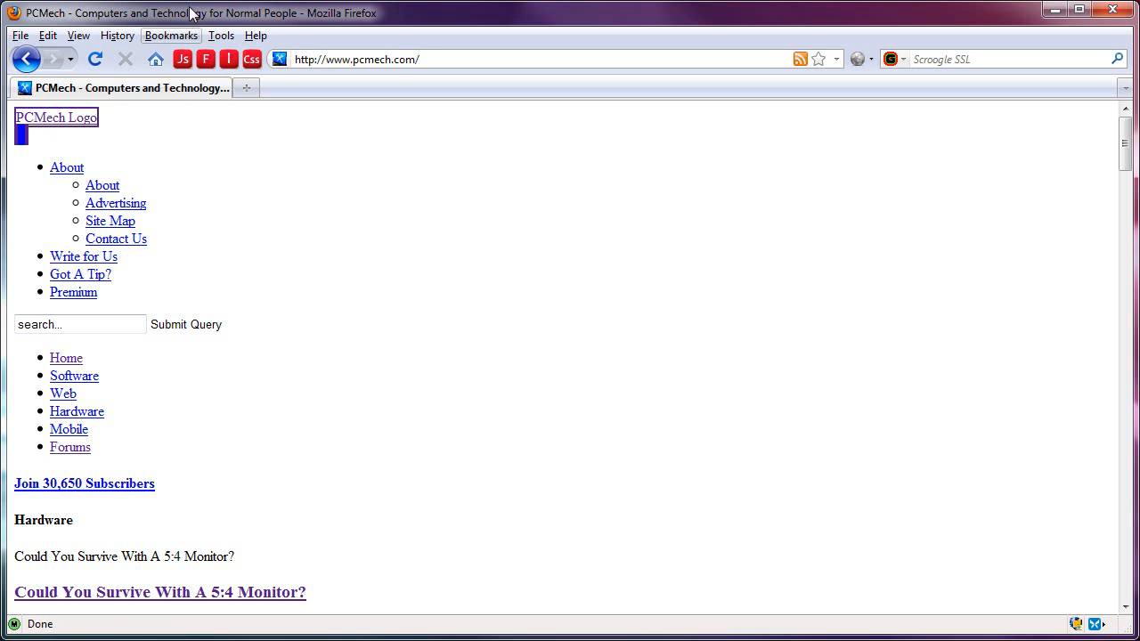
Set the proportional font to Sans Serif in the Content advanced font settings and apply.
left_click(221, 36)
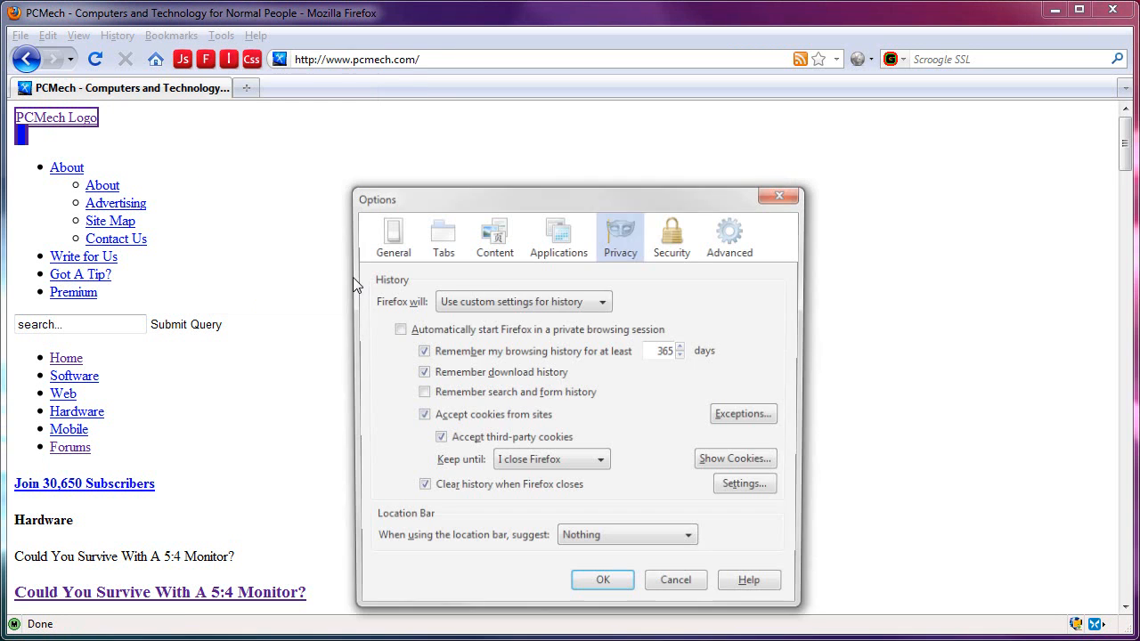
left_click(388, 235)
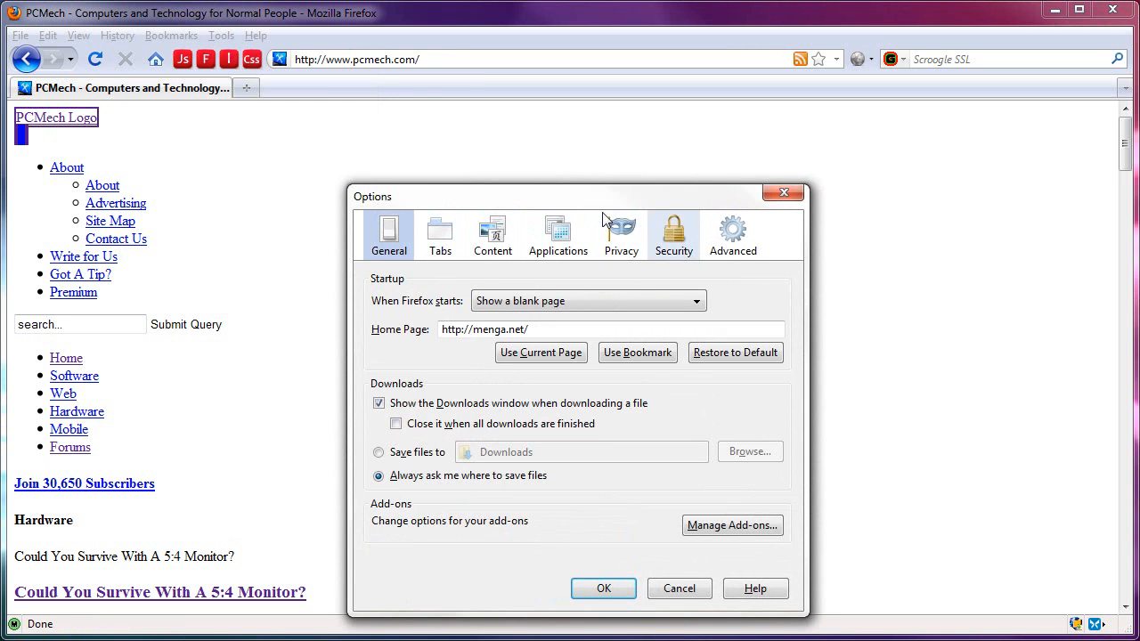
left_click(492, 235)
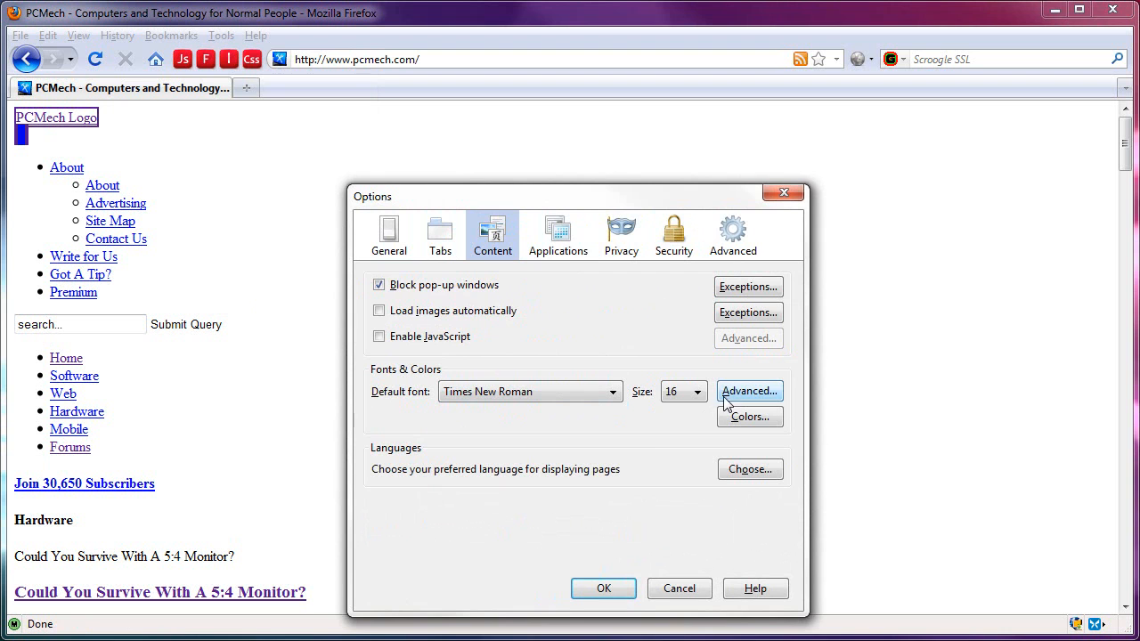
left_click(748, 392)
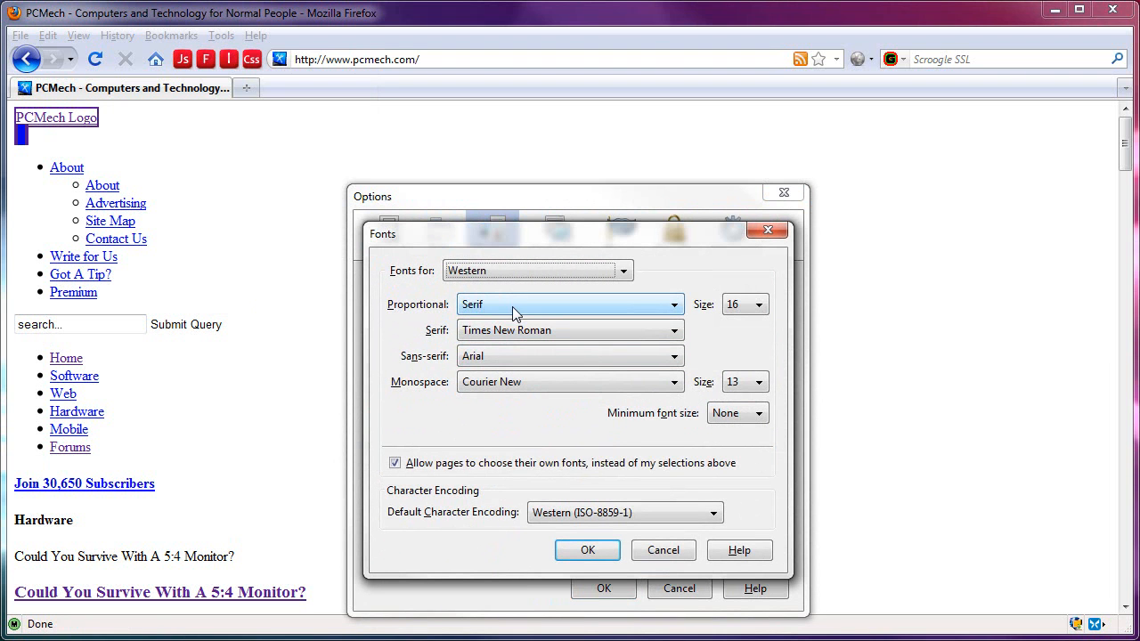
left_click(570, 302)
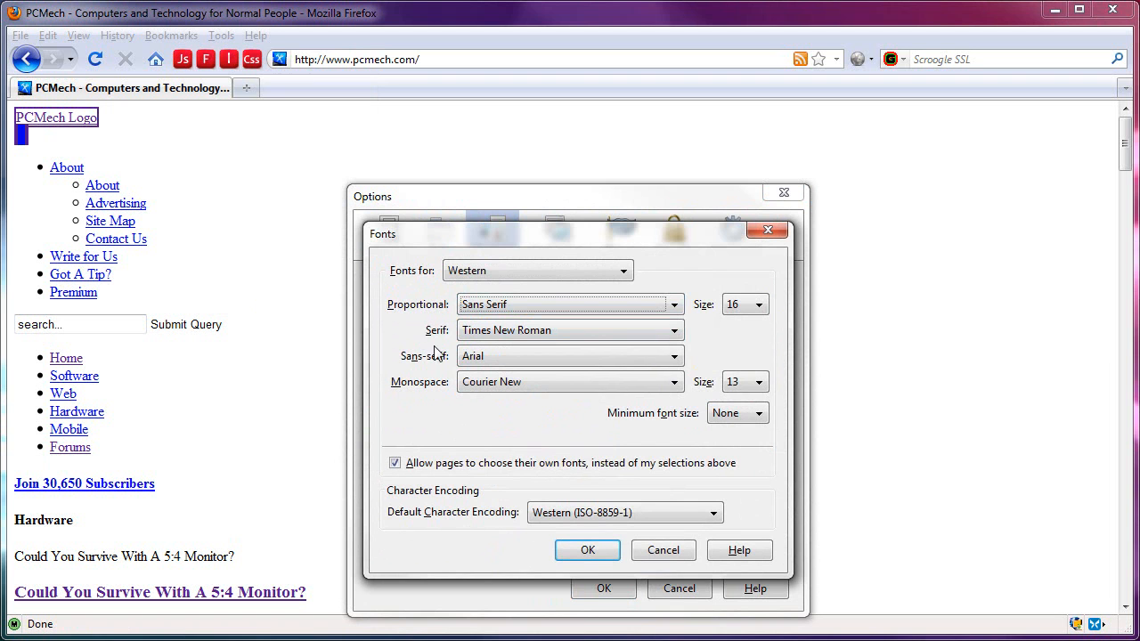
left_click(588, 549)
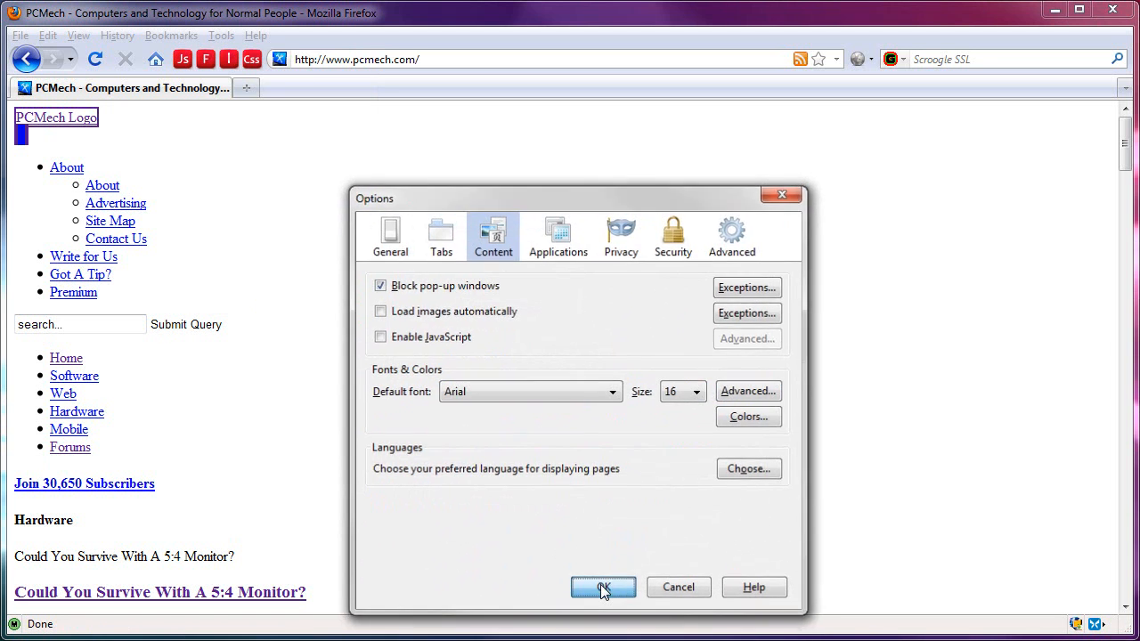
left_click(602, 588)
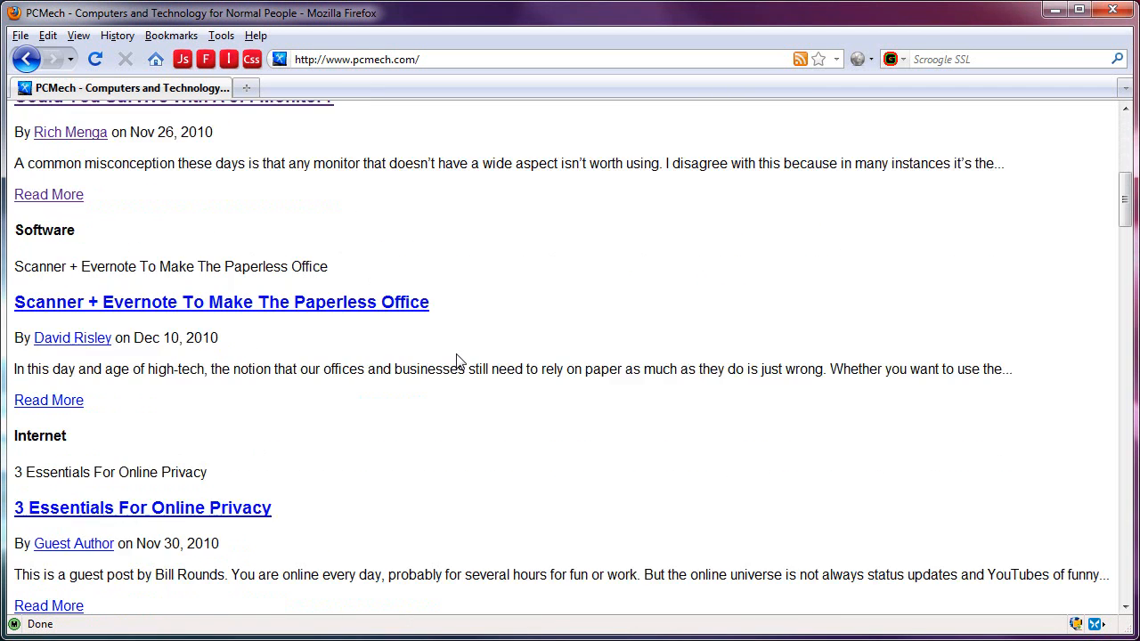
Load the Yahoo home page, then start reopening the browser options.
left_click(356, 59)
type("yahoo")
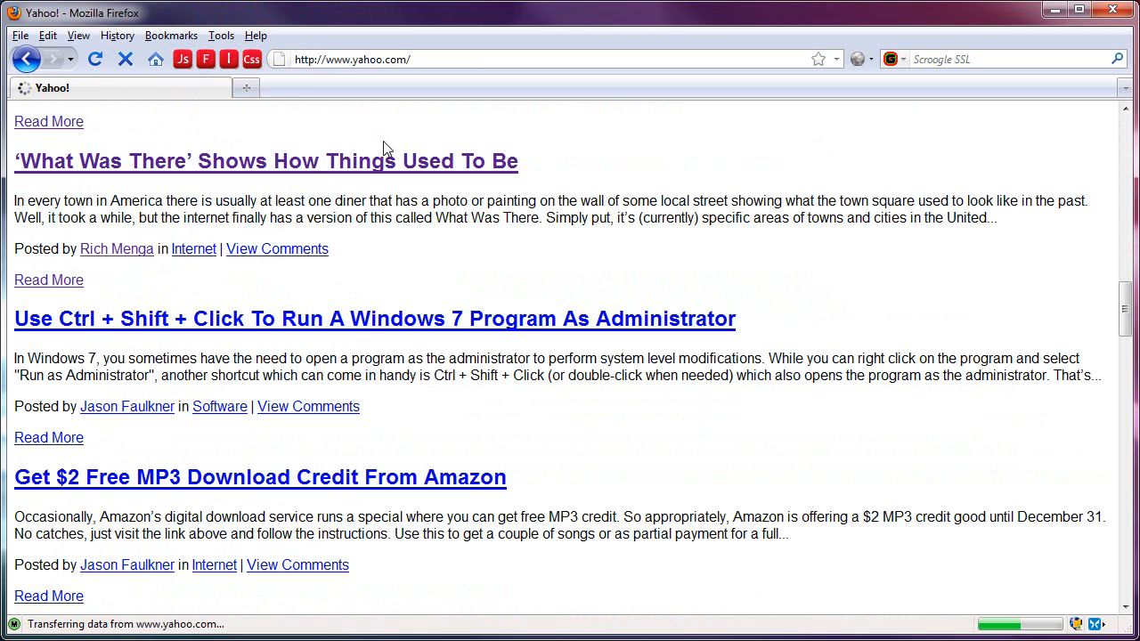
left_click(220, 35)
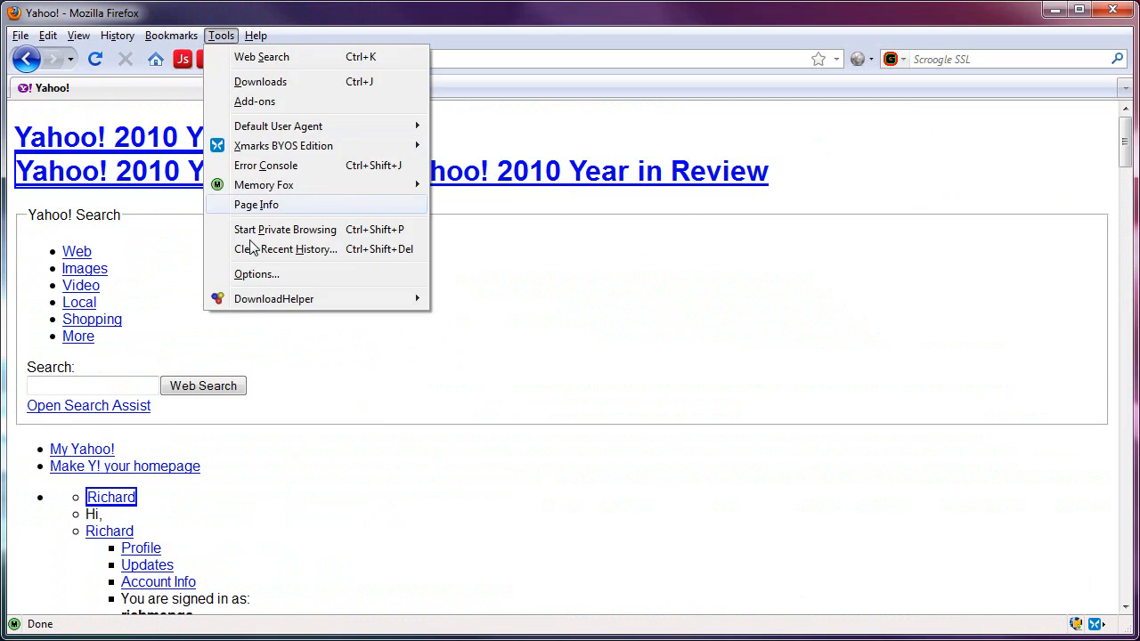
Set Proportional to Sans Serif and the sans-serif font to Calibri, then apply the settings.
left_click(256, 274)
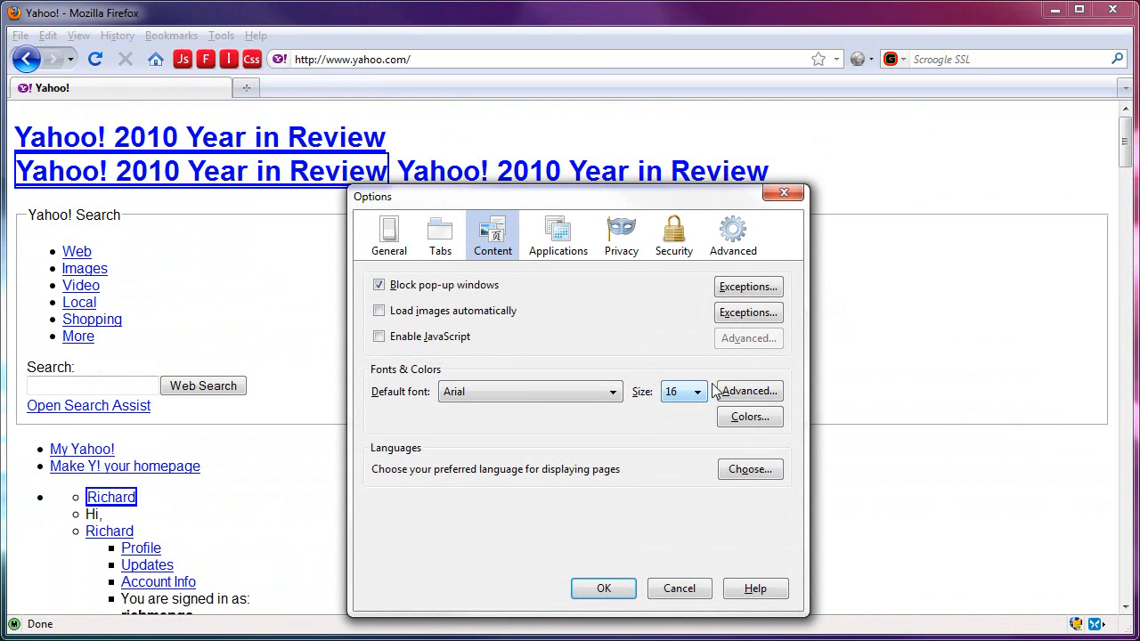
left_click(748, 392)
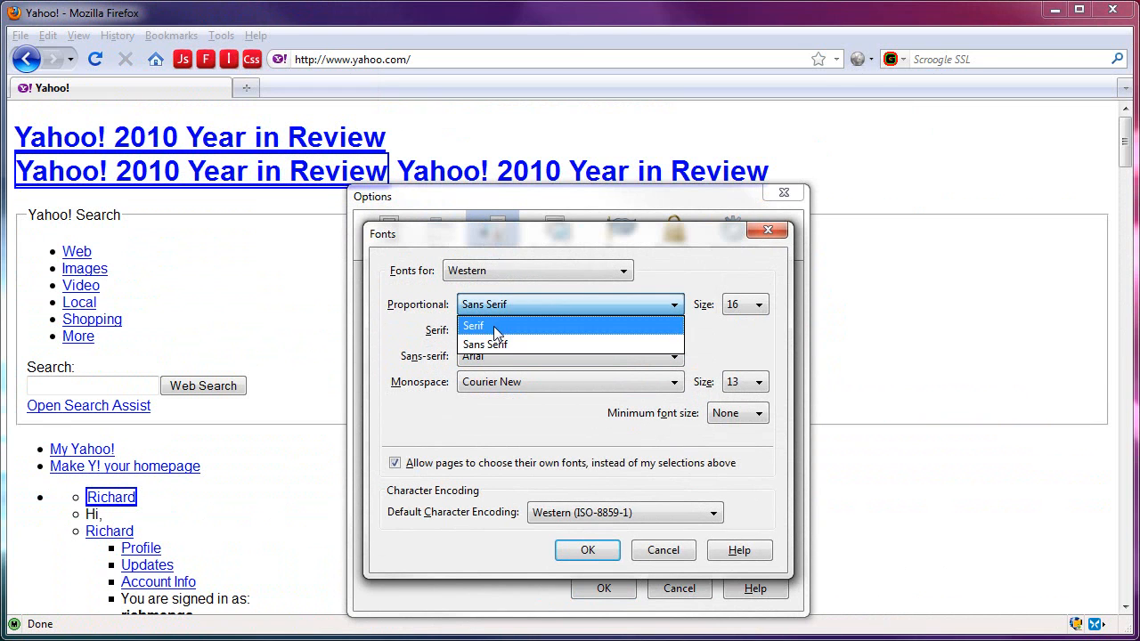
left_click(473, 324)
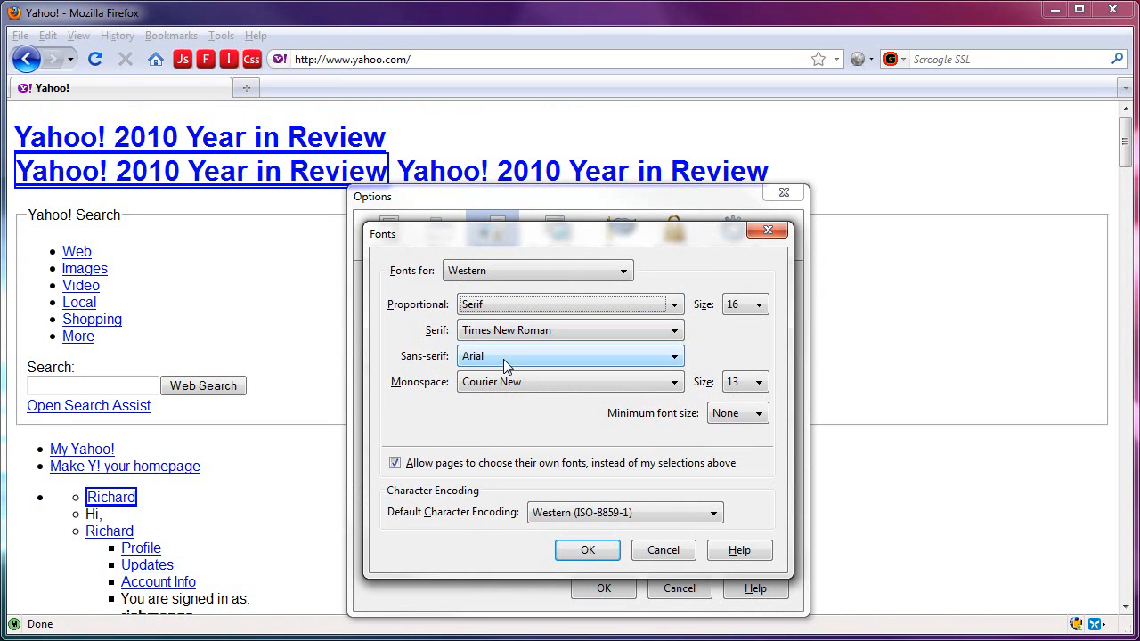
left_click(570, 303)
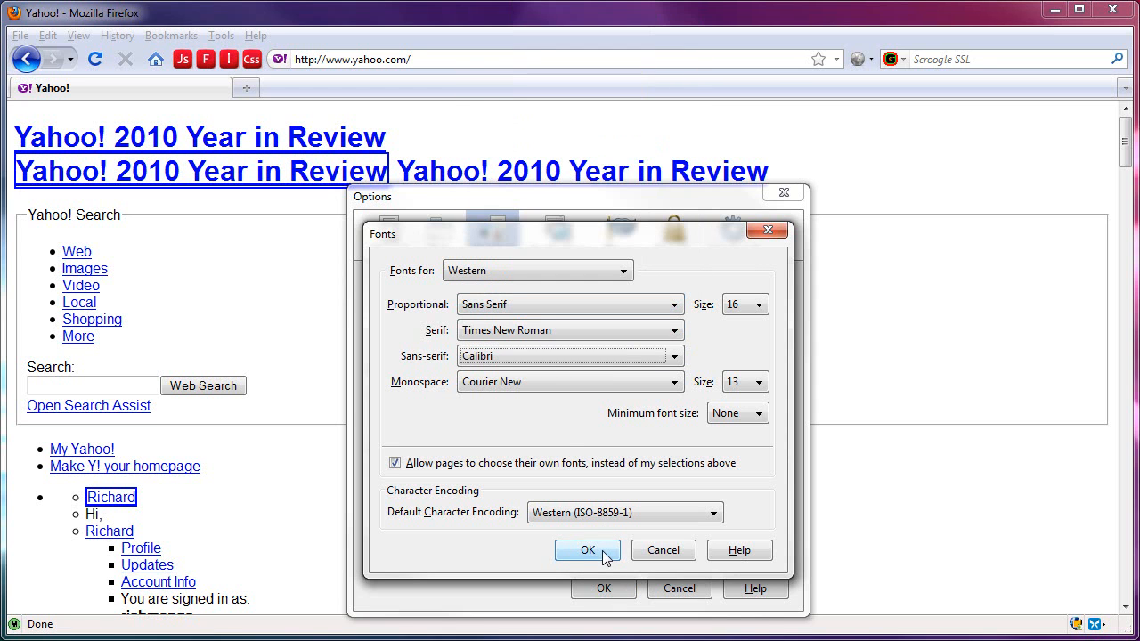
left_click(588, 548)
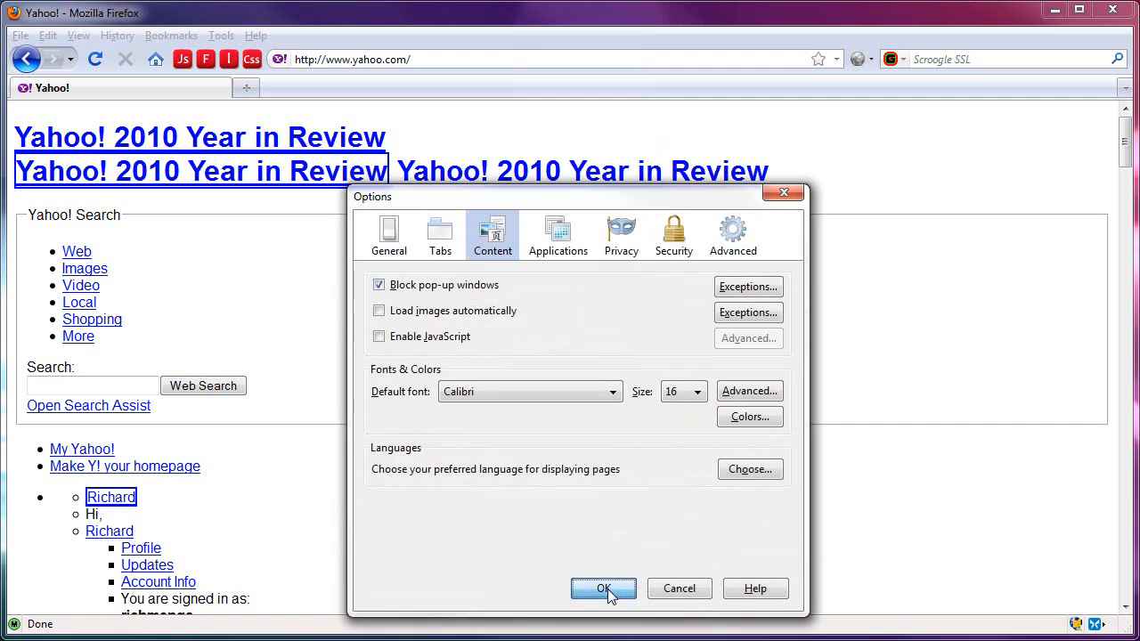
left_click(601, 588)
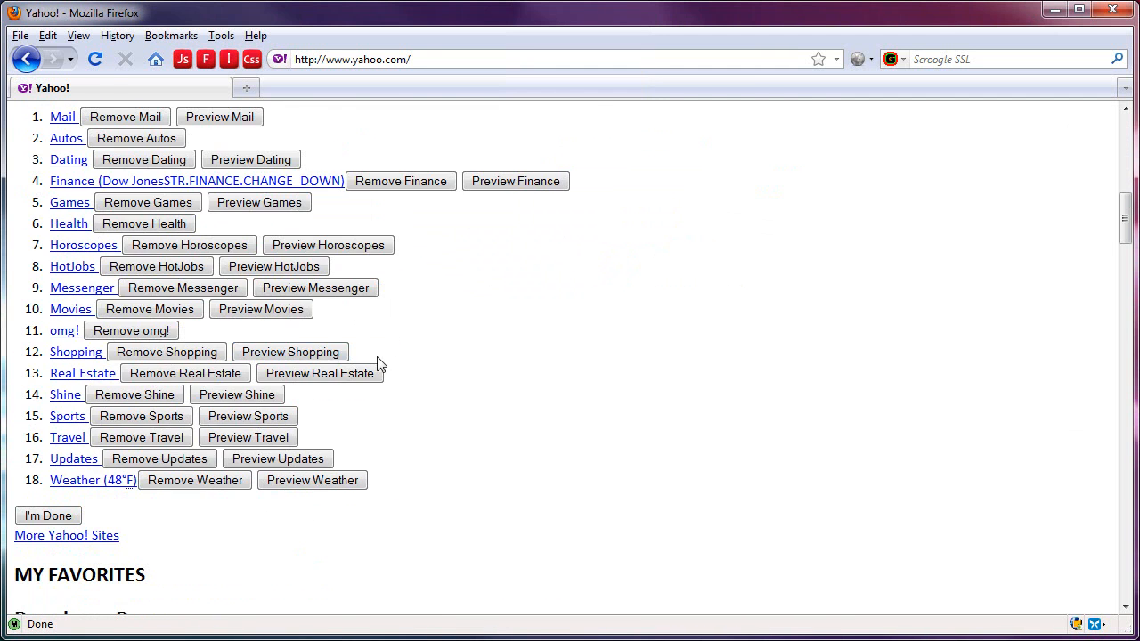
Restore the default font to Arial and the proportional font to Serif in the advanced font settings.
left_click(221, 36)
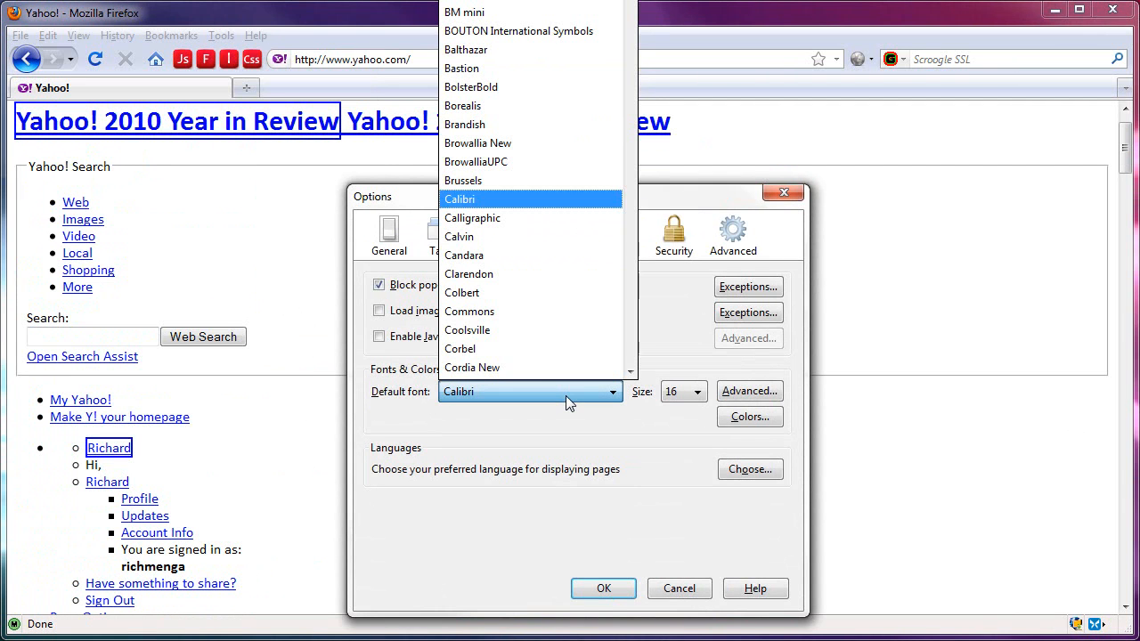
scroll("down", 3)
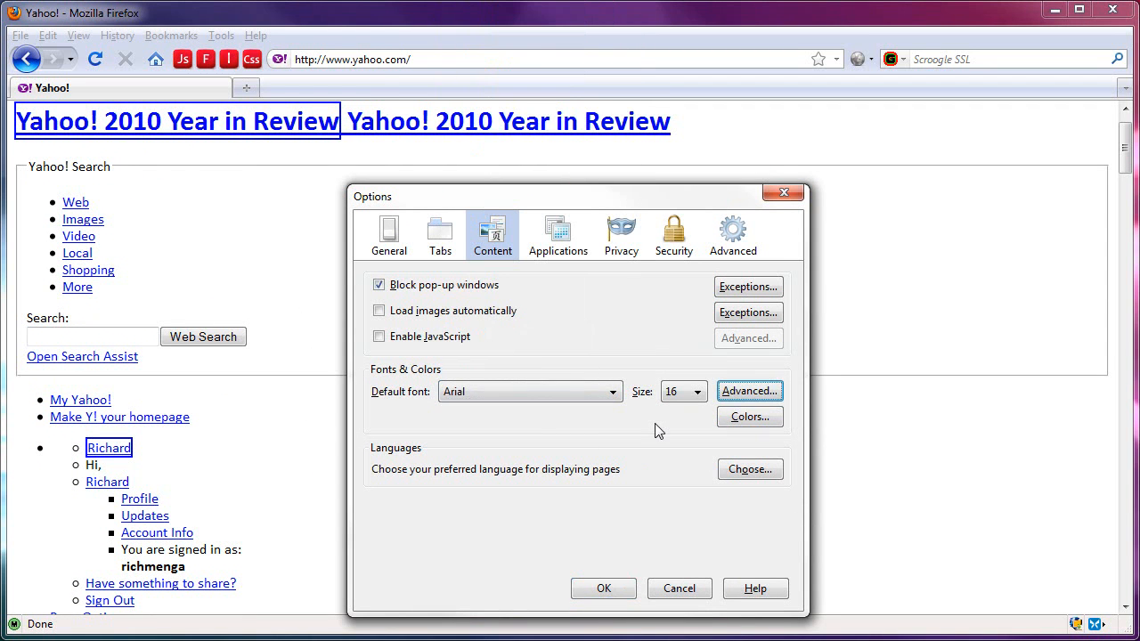
left_click(748, 392)
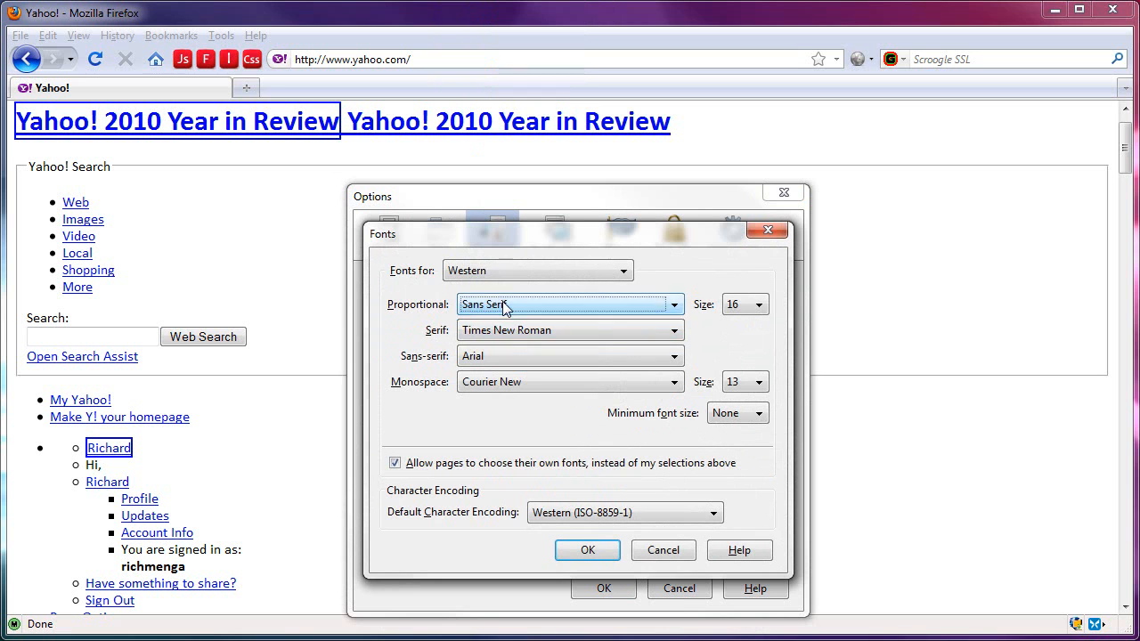
left_click(570, 302)
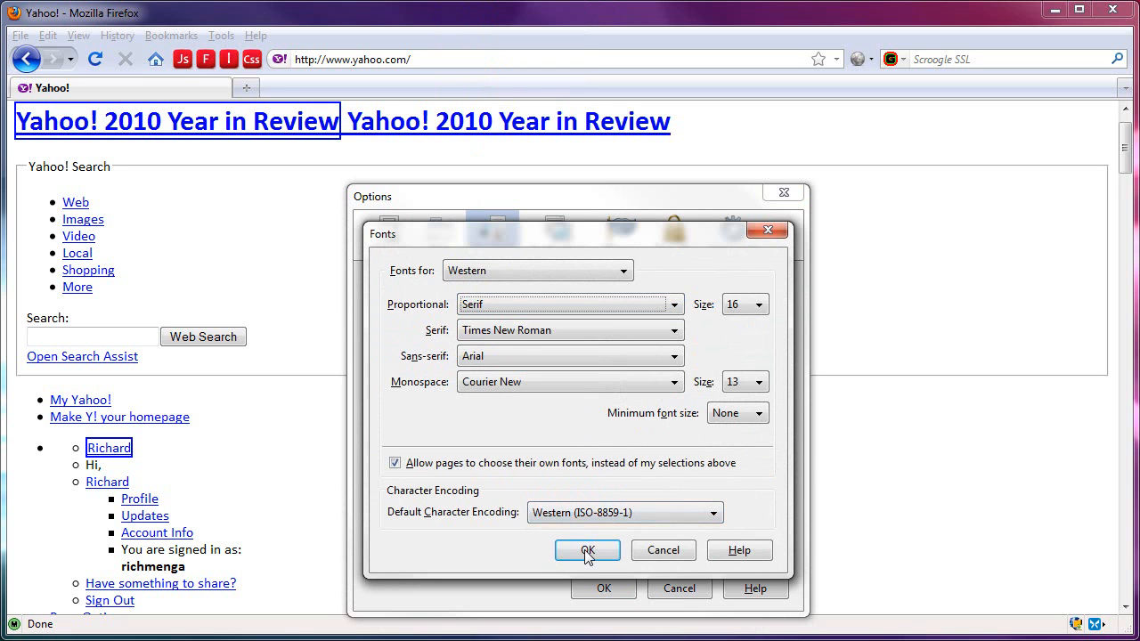
left_click(588, 548)
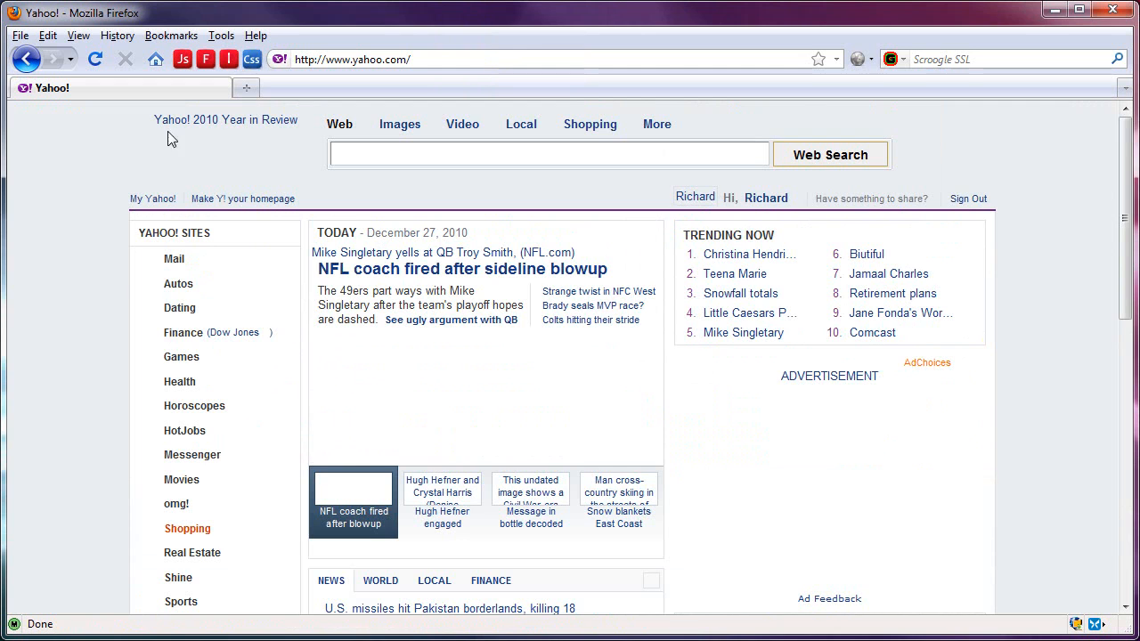
Toggle the QuickJava CSS button so Yahoo shows unstyled in the restored serif font.
left_click(253, 59)
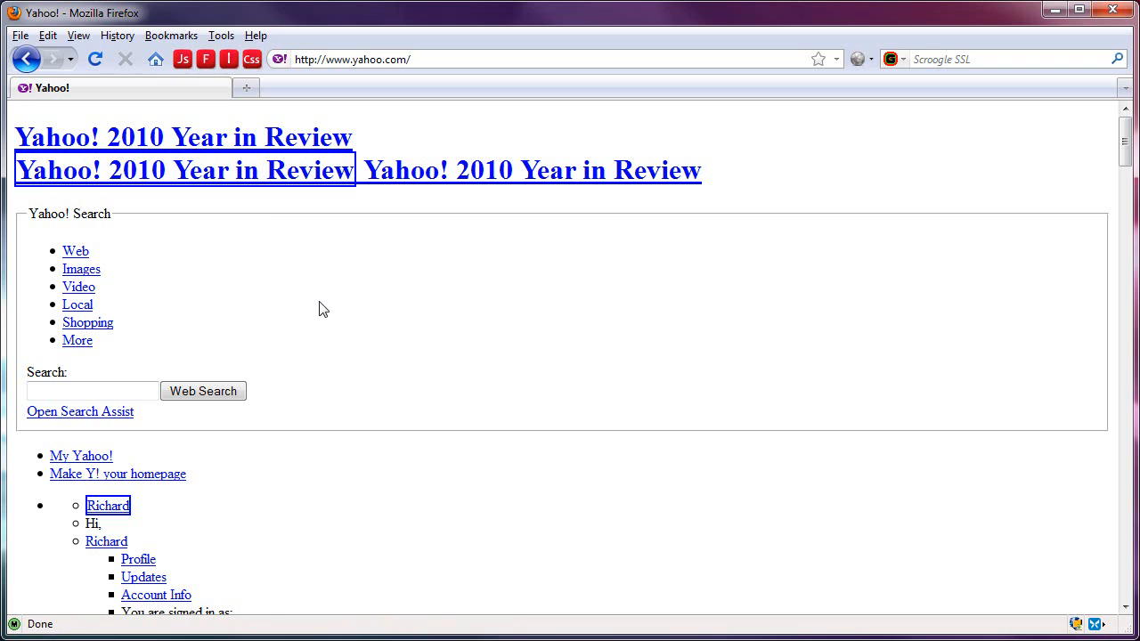
mouse_move(905, 350)
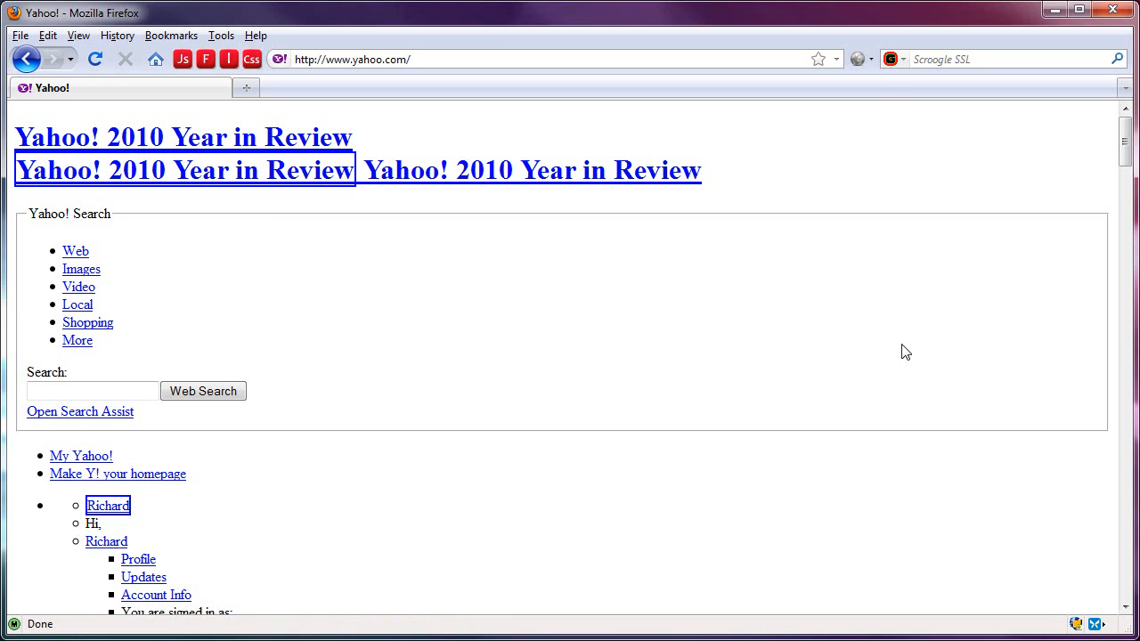
mouse_move(891, 347)
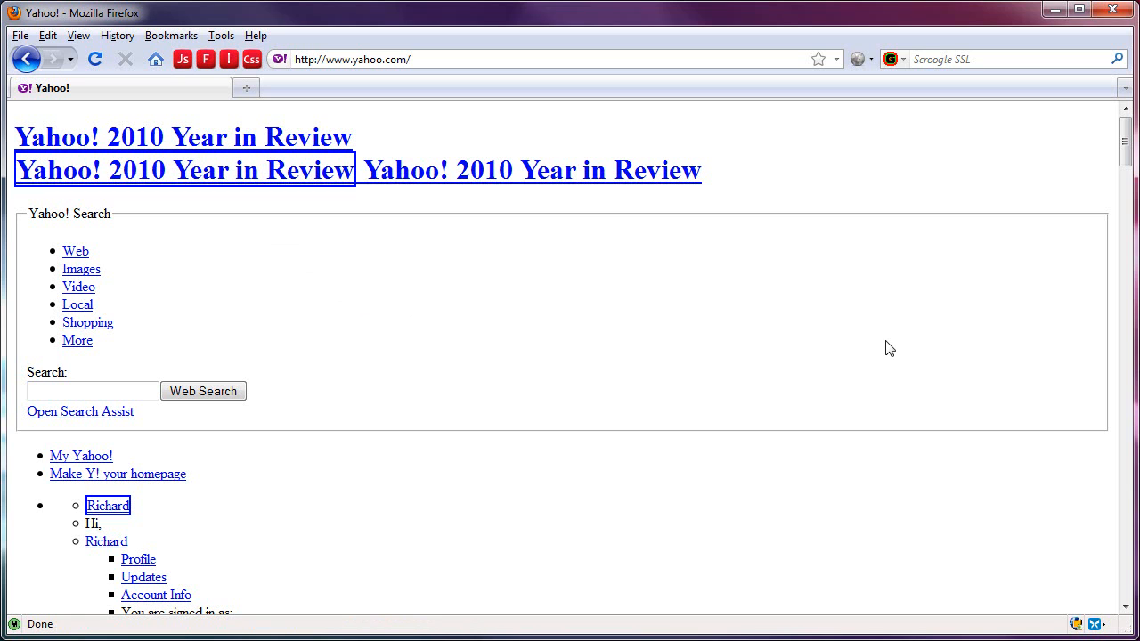
mouse_move(230, 92)
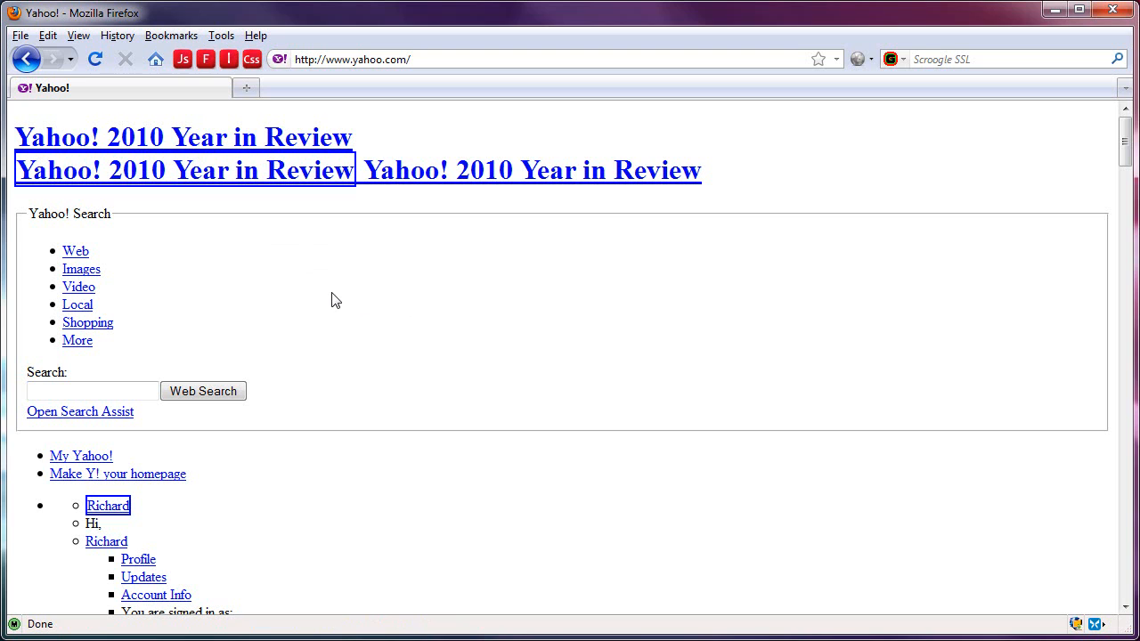
mouse_move(247, 291)
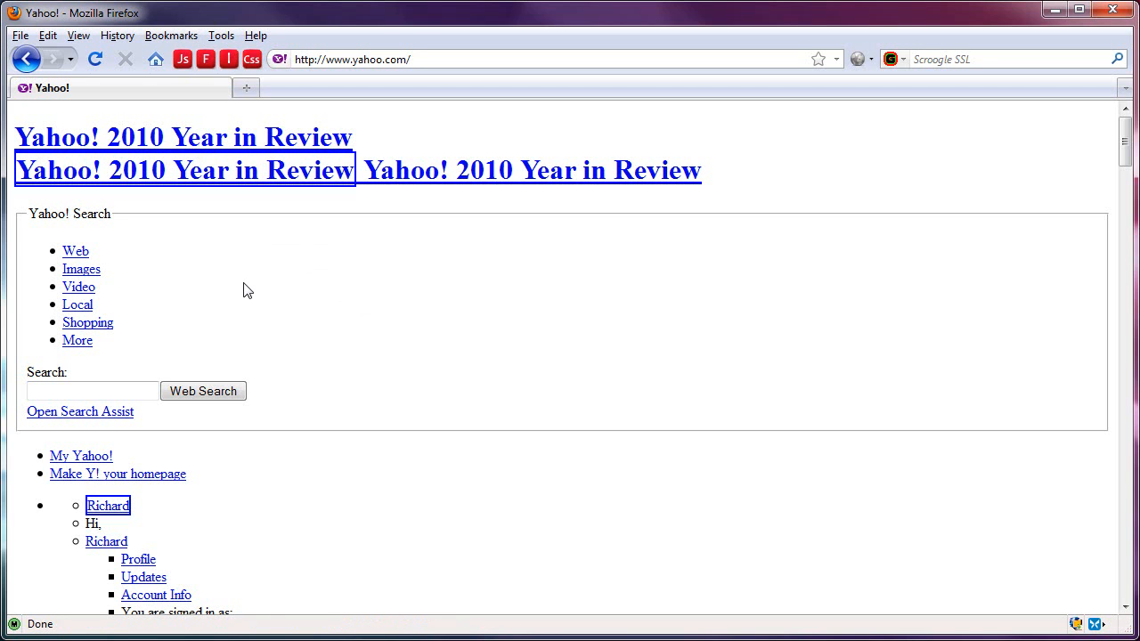
mouse_move(258, 296)
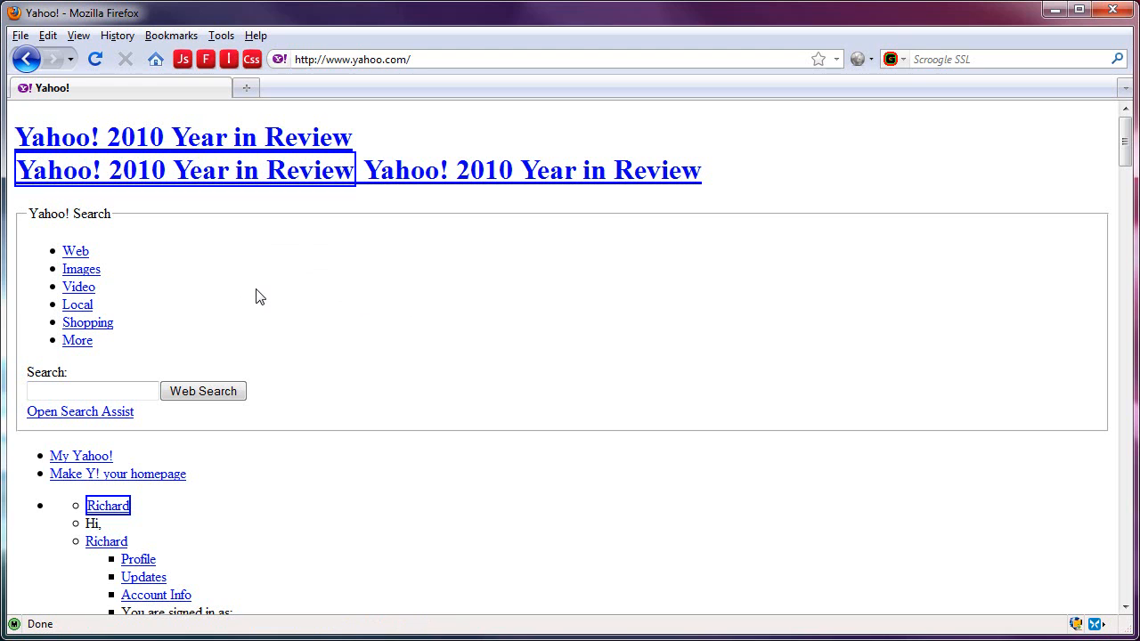
mouse_move(257, 296)
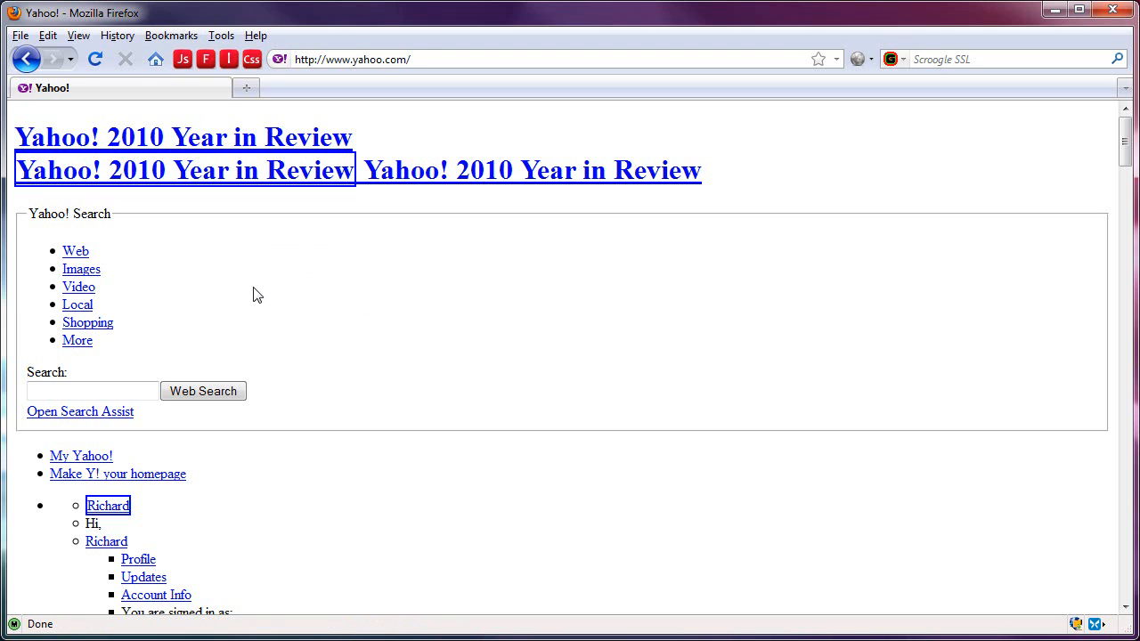